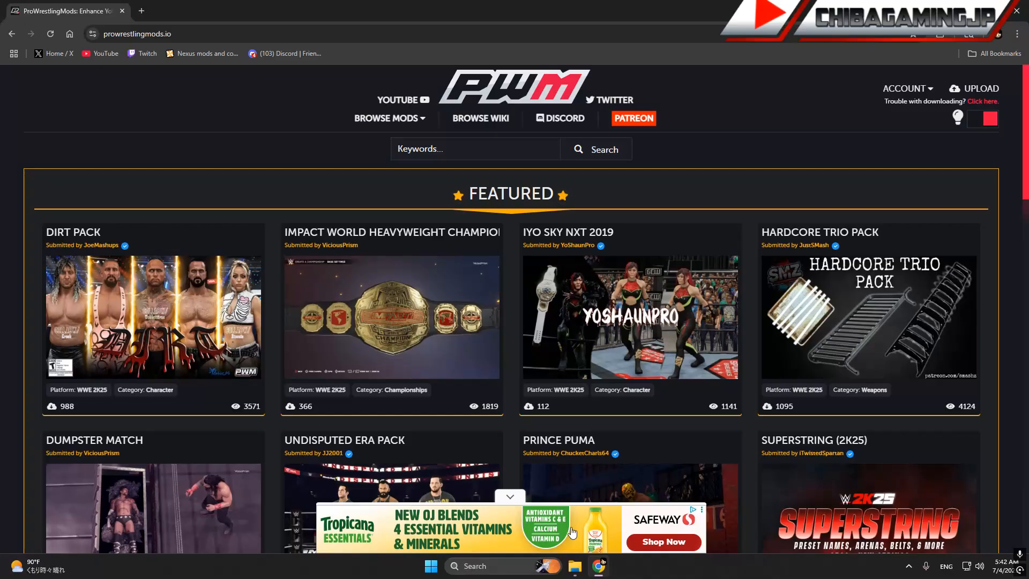
mouse_move(701, 518)
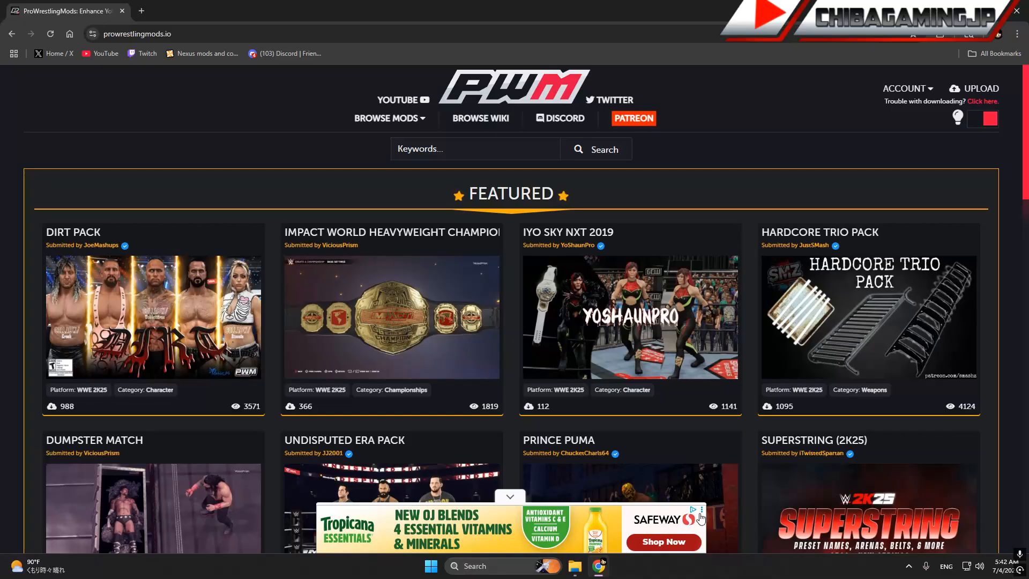
mouse_move(672, 548)
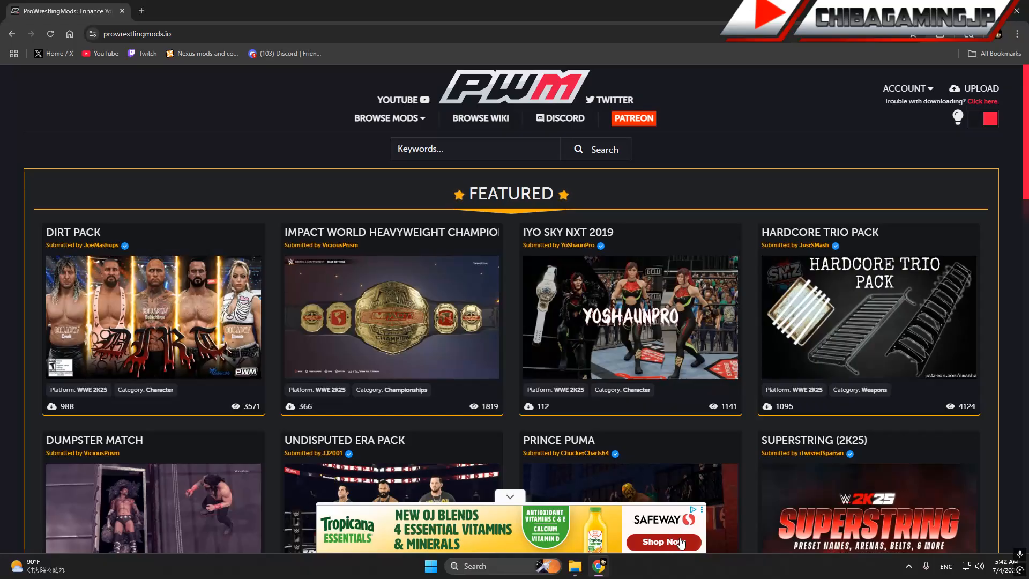
mouse_move(647, 556)
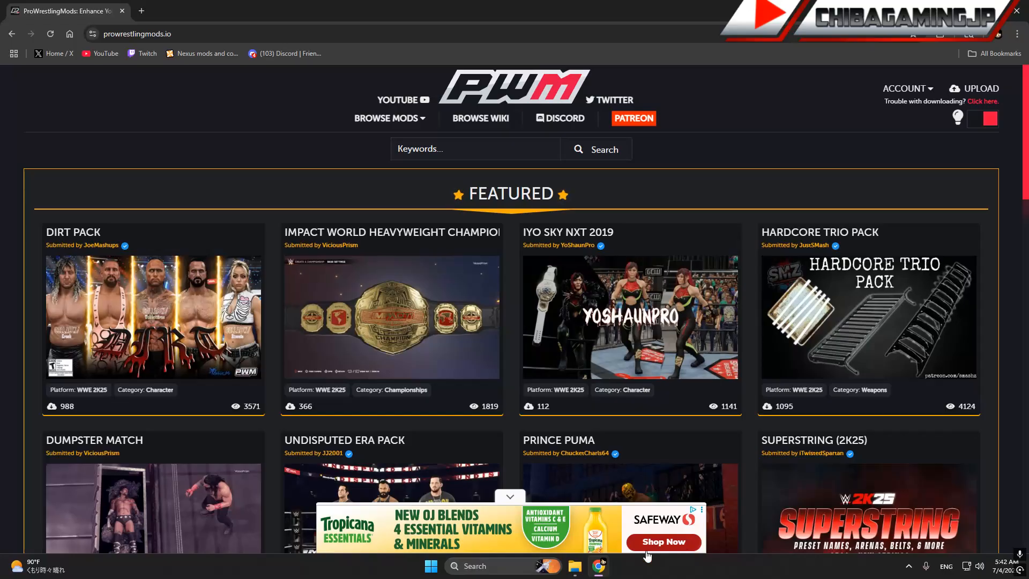
mouse_move(641, 458)
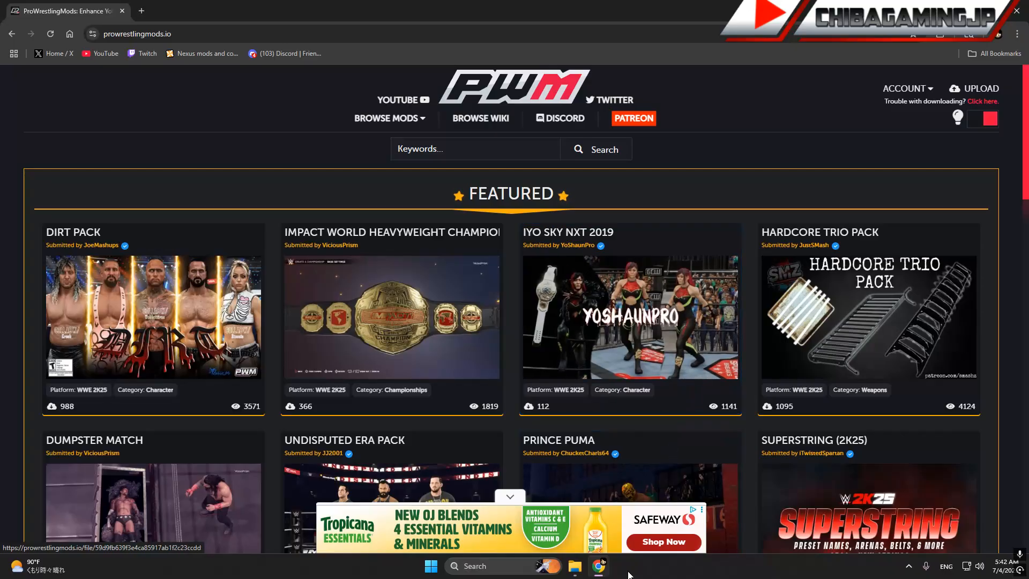
mouse_move(645, 542)
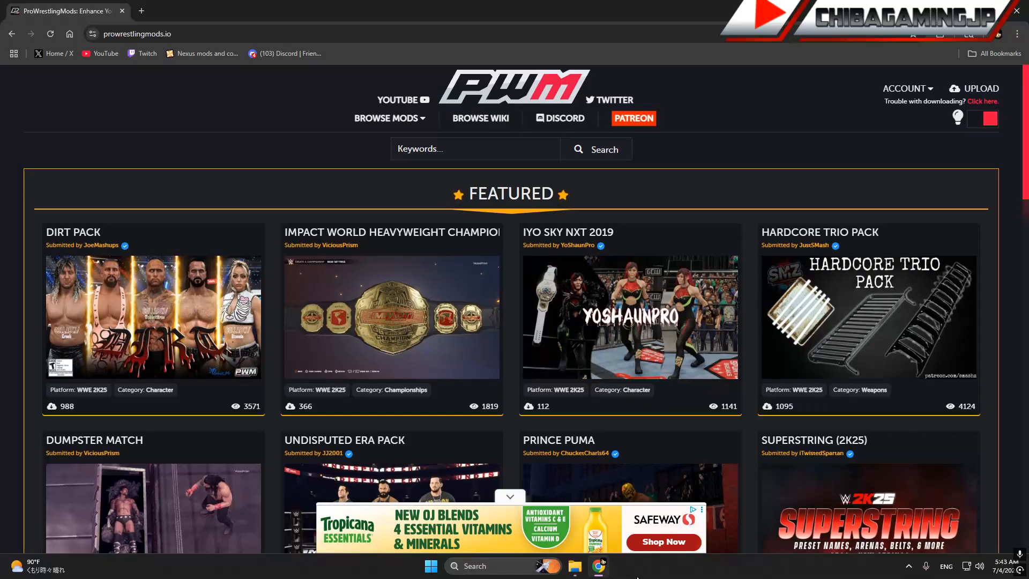
mouse_move(649, 575)
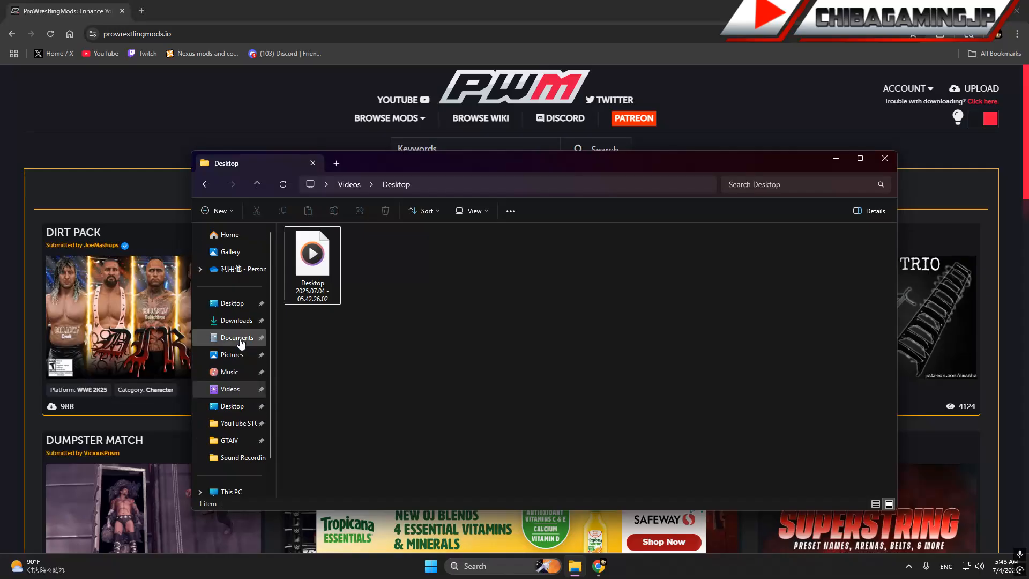
Browse to the WWE 2K25 game folder in the D: drive Steam library and pick its Mods folder
left_click(236, 420)
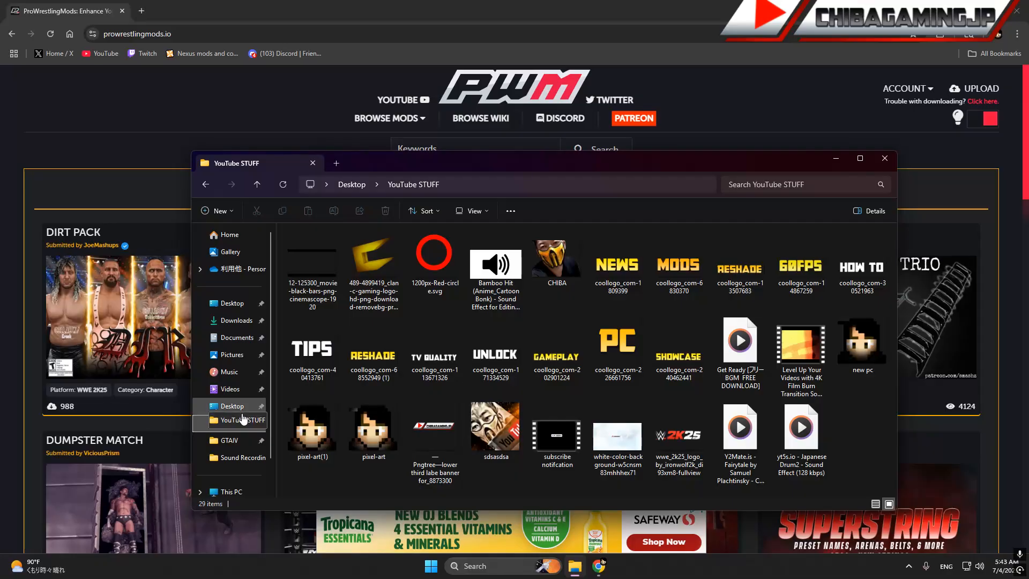
left_click(238, 300)
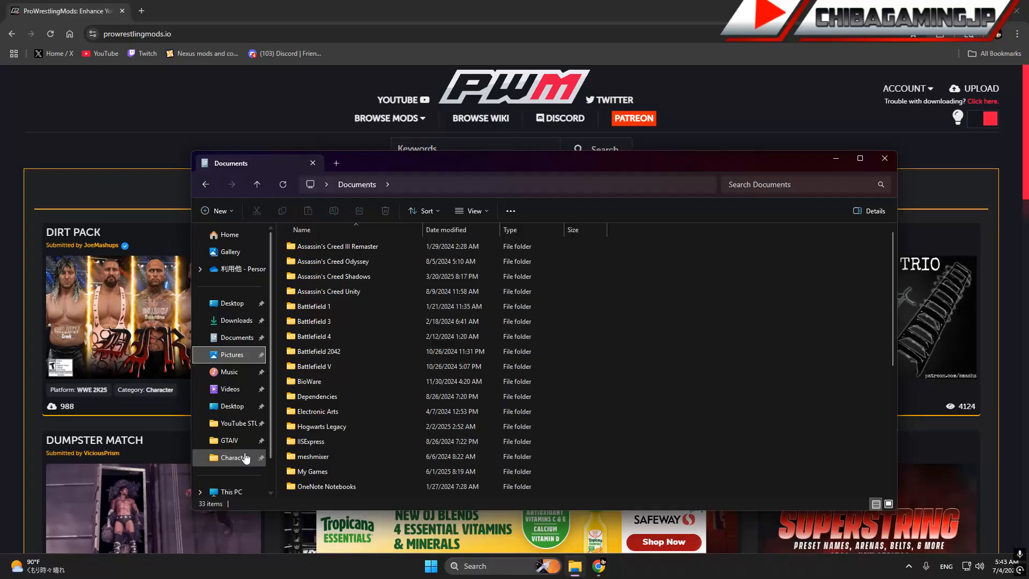
left_click(235, 458)
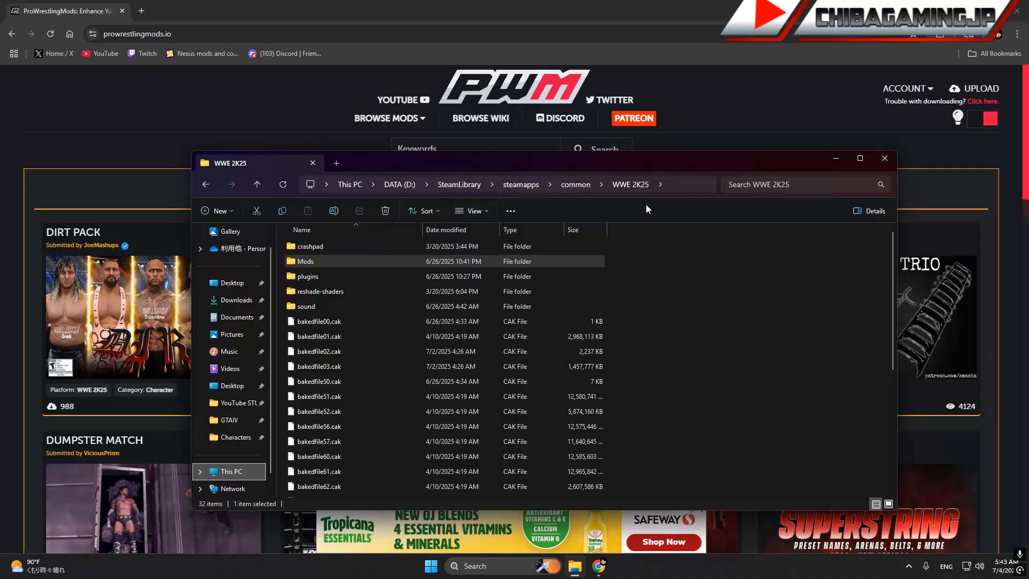
scroll("down", 3)
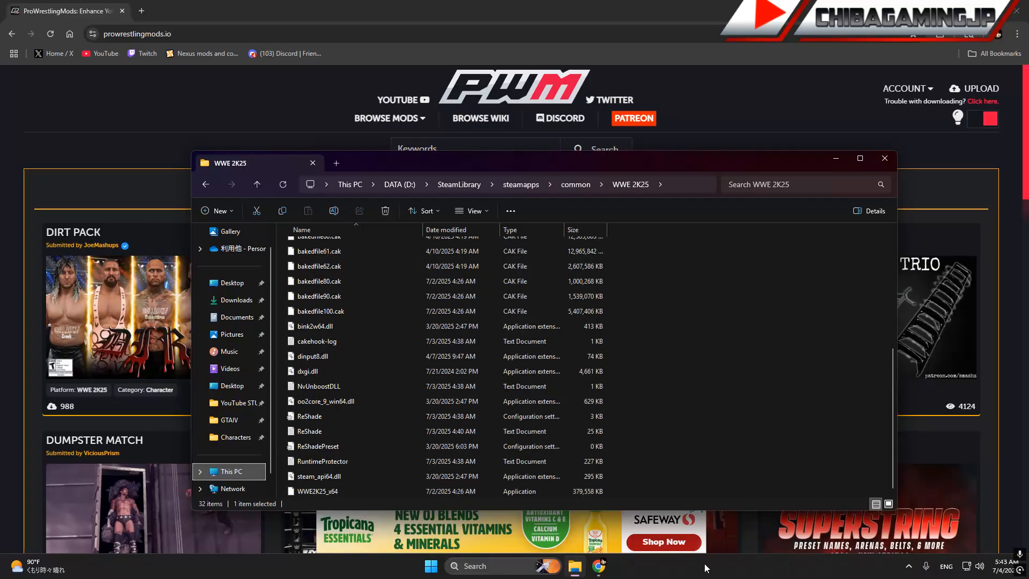
mouse_move(234, 437)
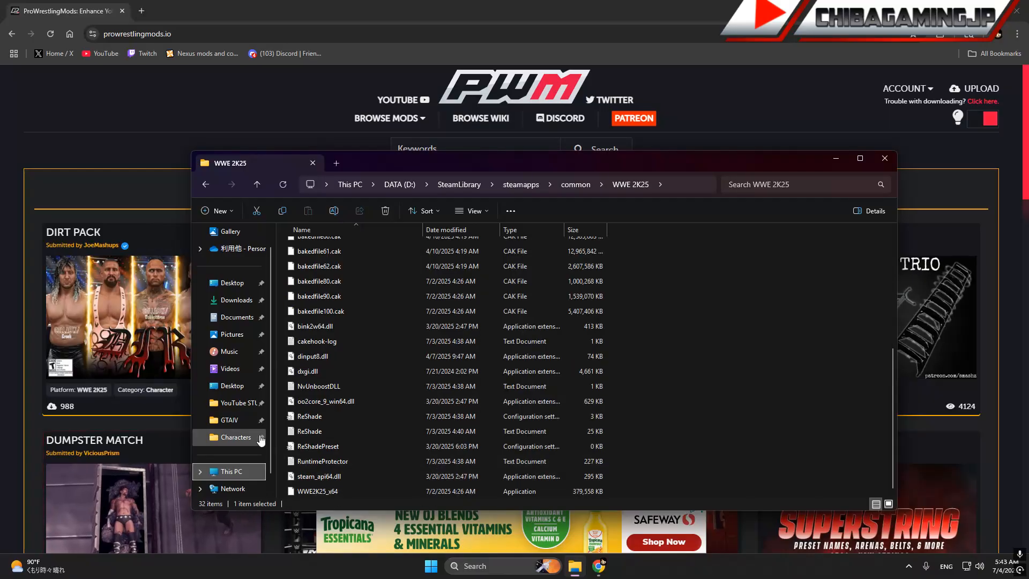
mouse_move(389, 411)
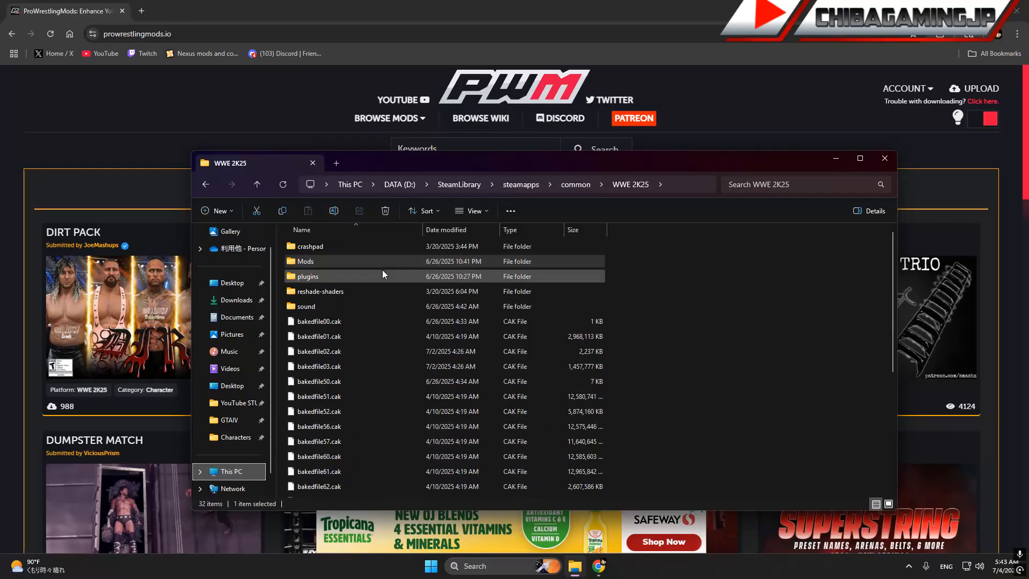
left_click(304, 261)
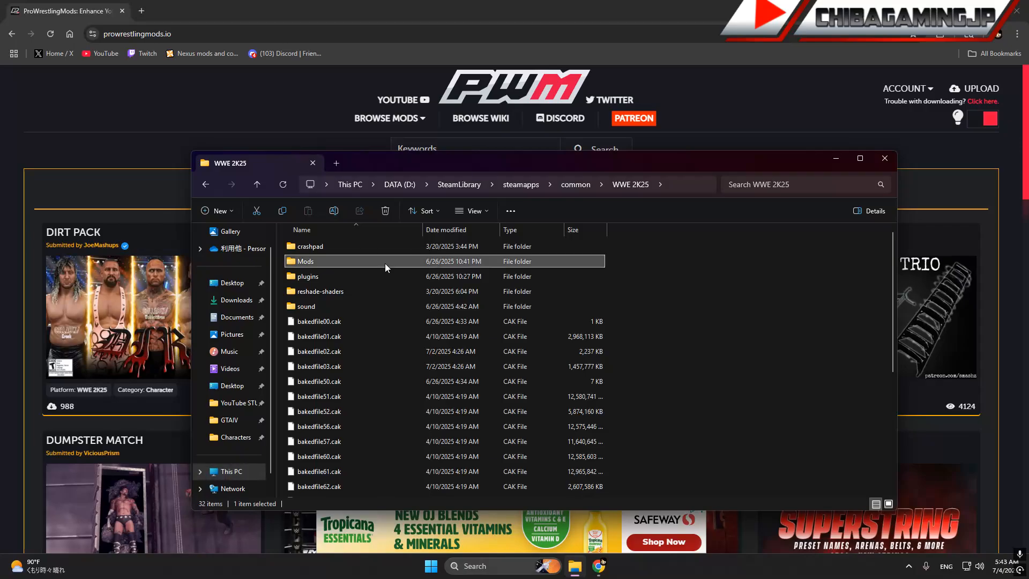
Open Mods\Baked and point out its Graphics, Titles and Wrestlers subfolders
double_click(304, 260)
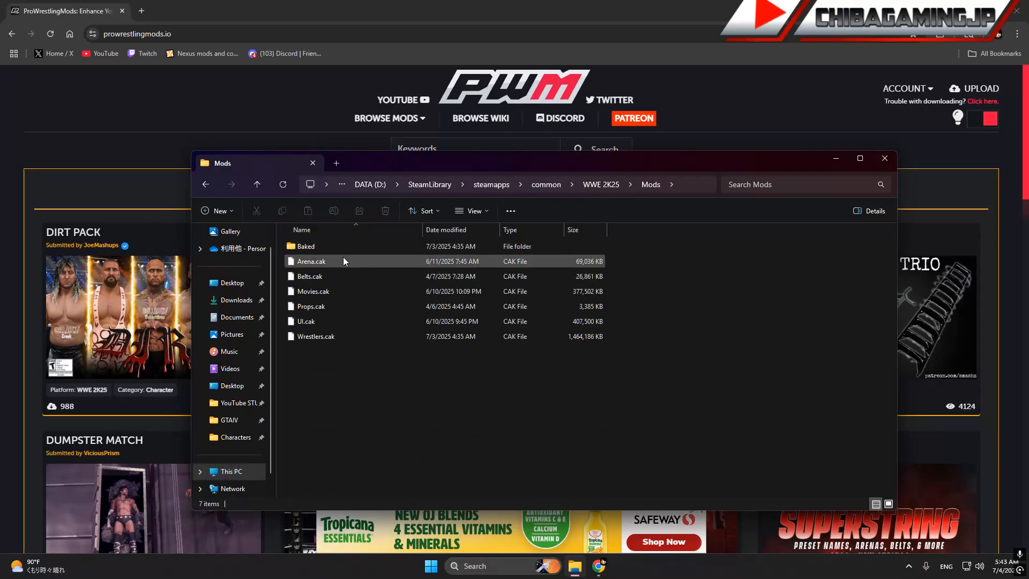
double_click(305, 247)
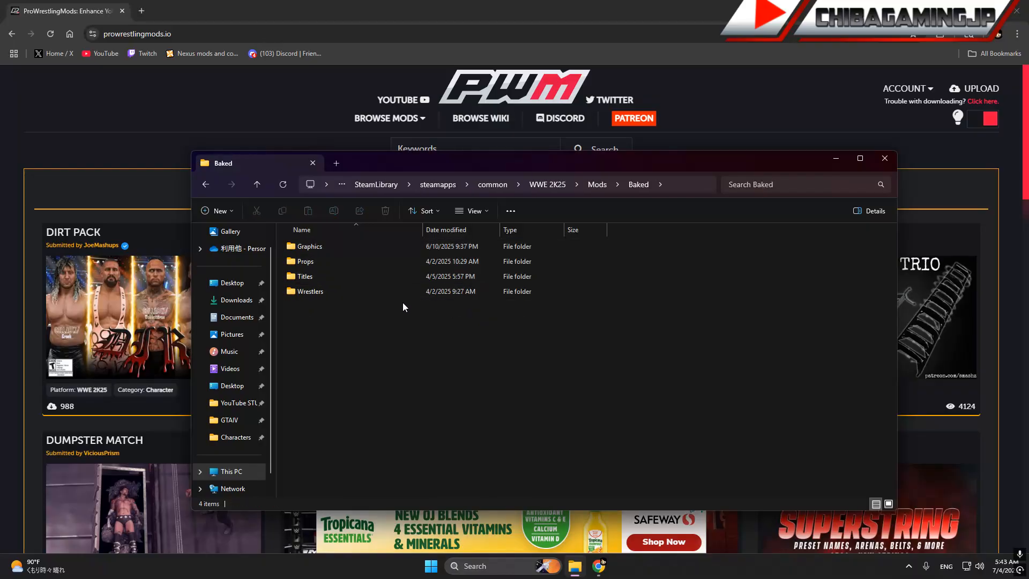
mouse_move(849, 399)
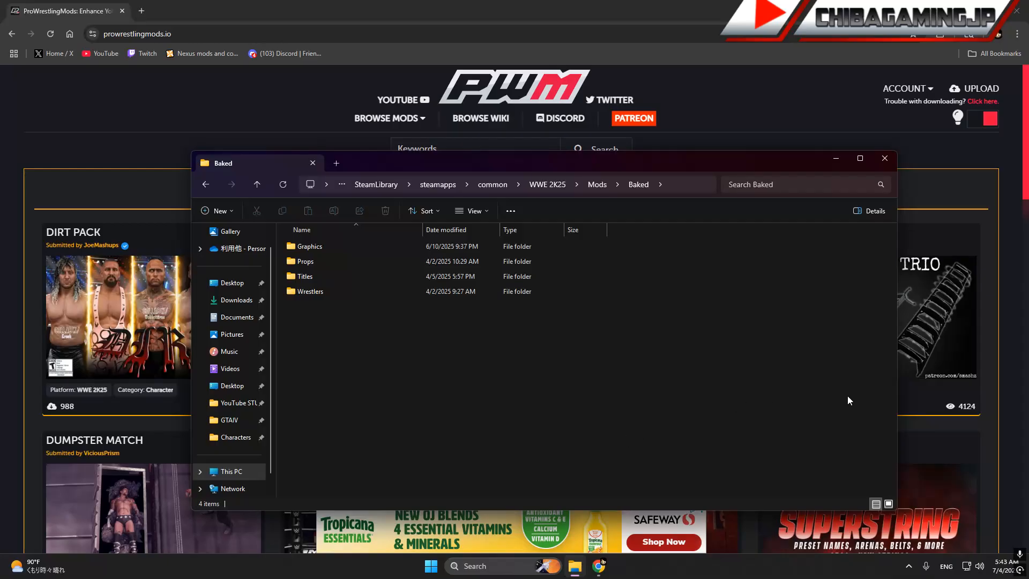
mouse_move(828, 404)
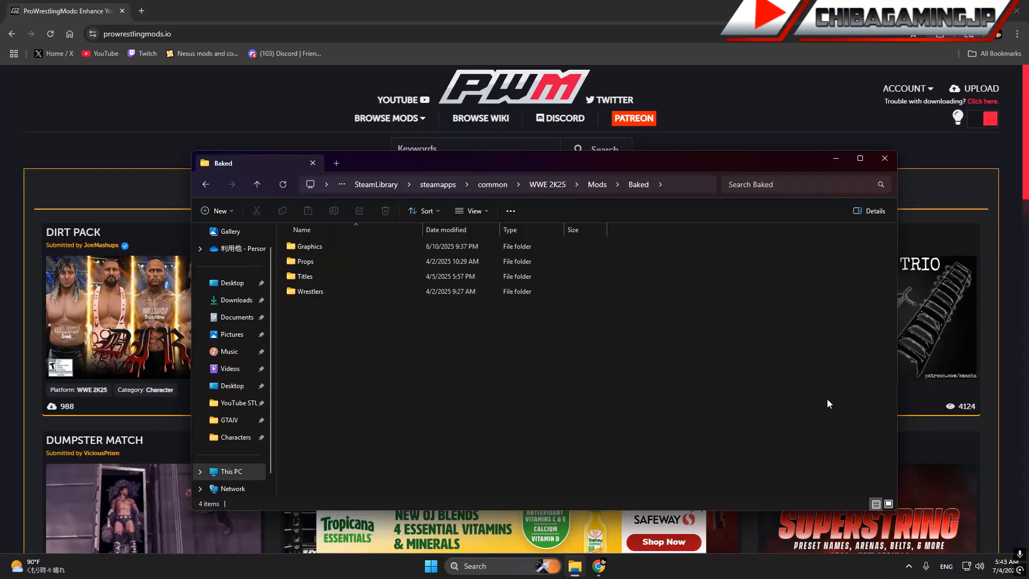
mouse_move(748, 339)
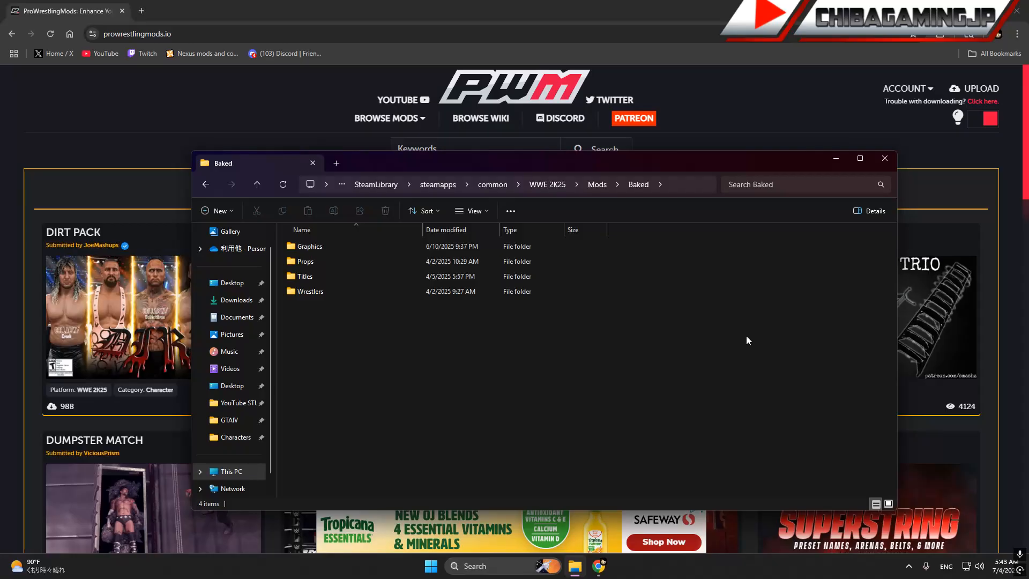
mouse_move(726, 346)
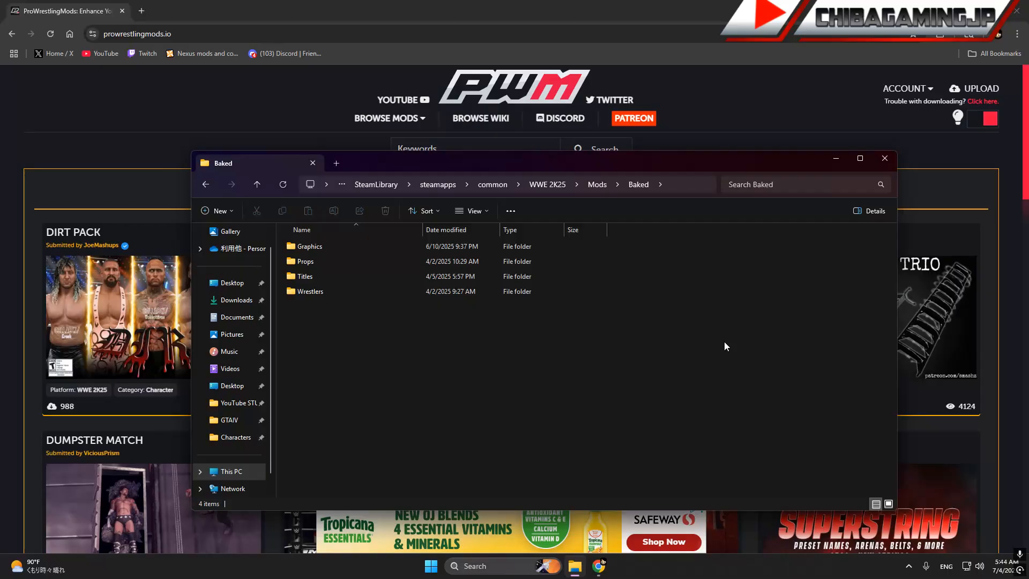
left_click(309, 247)
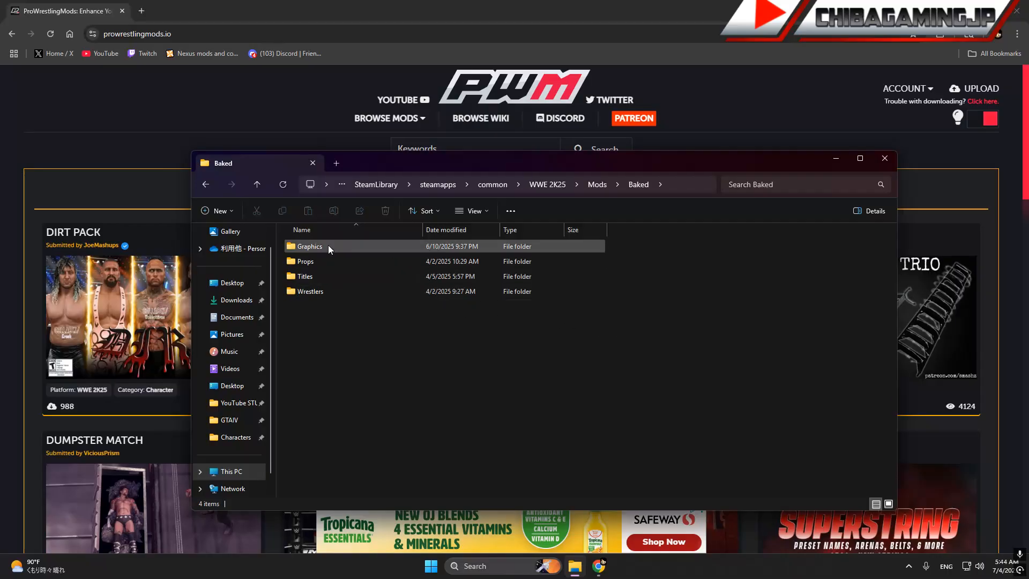
left_click(306, 261)
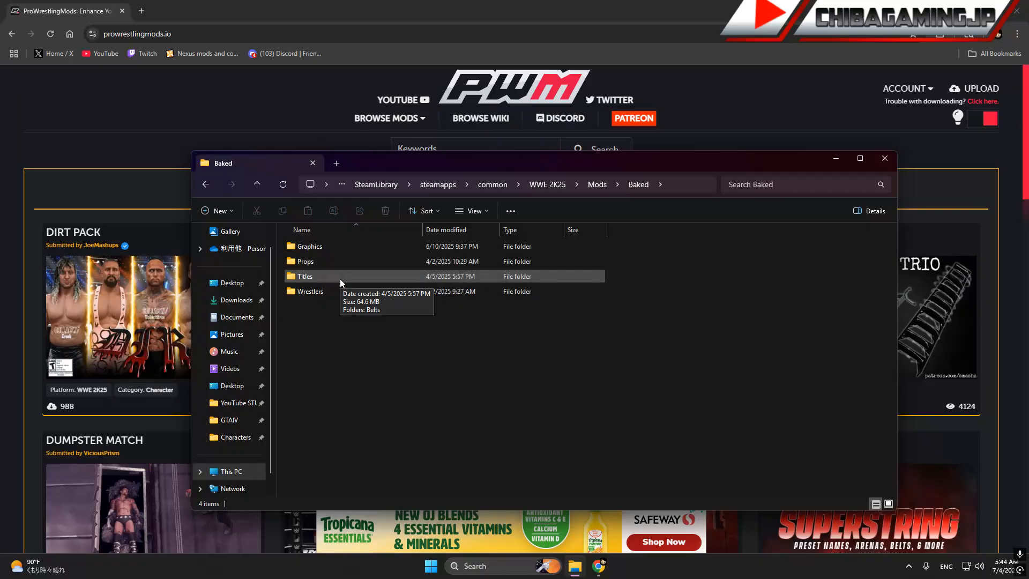
mouse_move(335, 290)
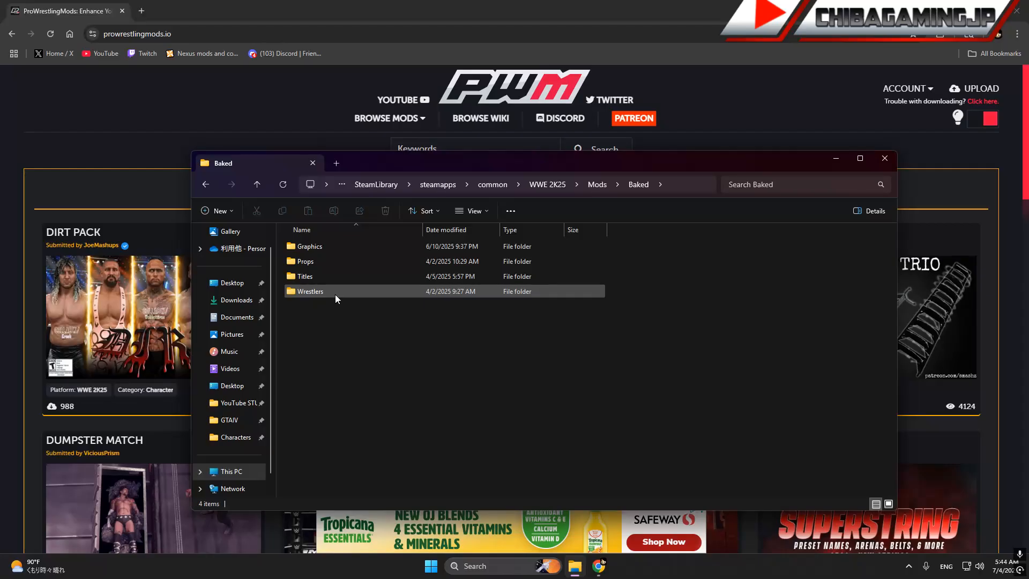
mouse_move(336, 296)
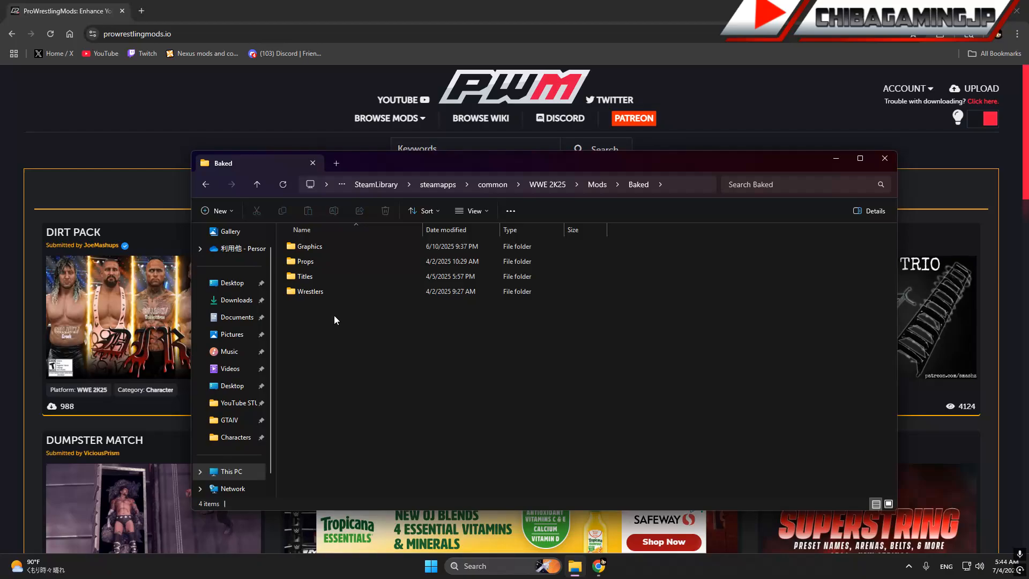
left_click(309, 290)
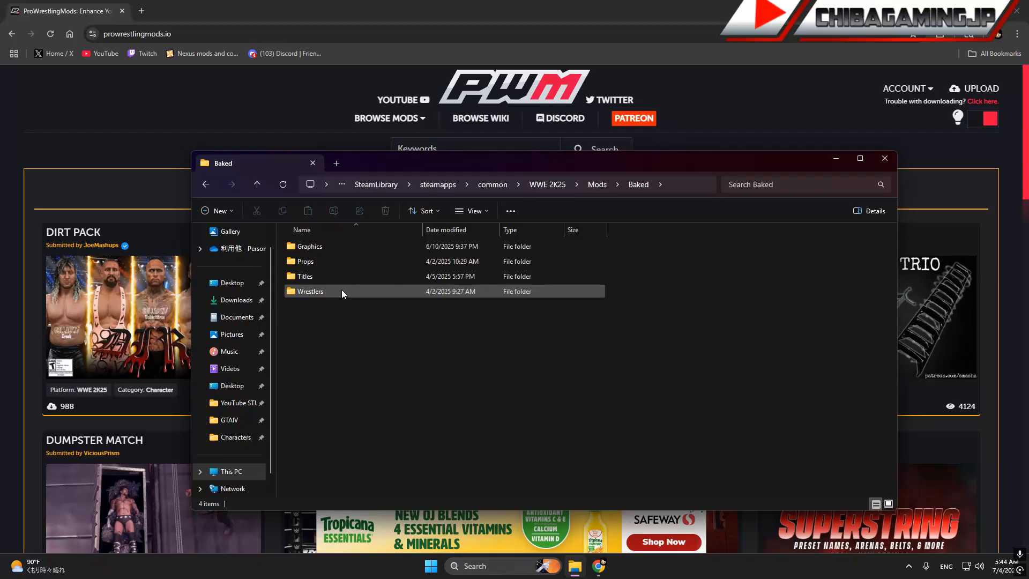
mouse_move(341, 291)
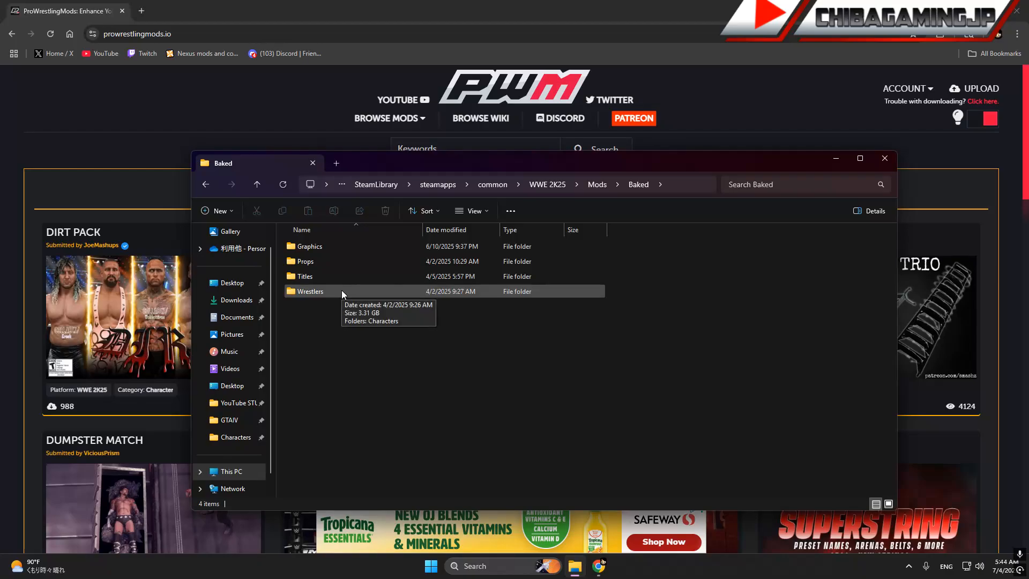
Open Wrestlers\Characters to list the wrestler mod folders such as 100_The_Rock_2017
double_click(308, 291)
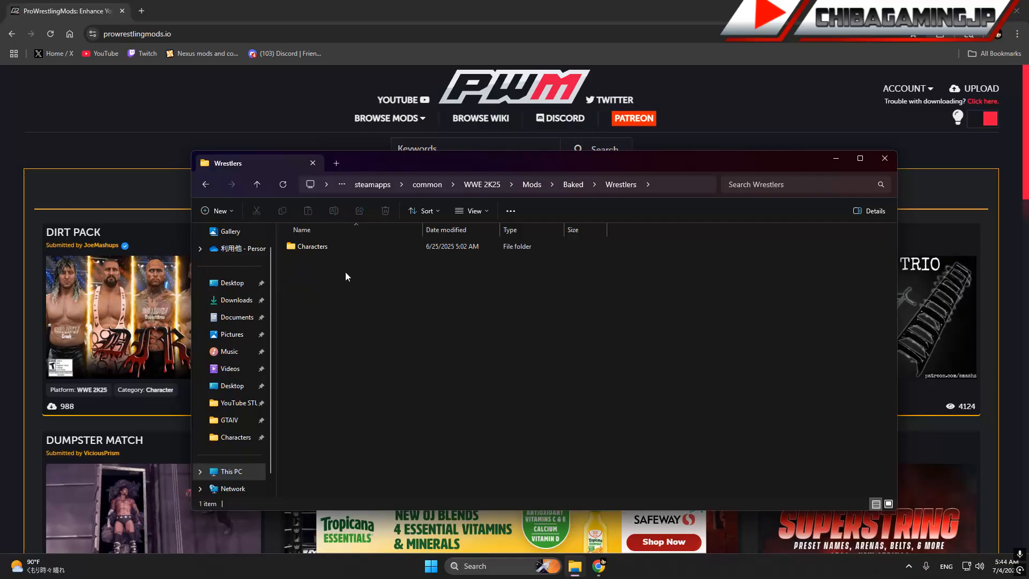
mouse_move(360, 352)
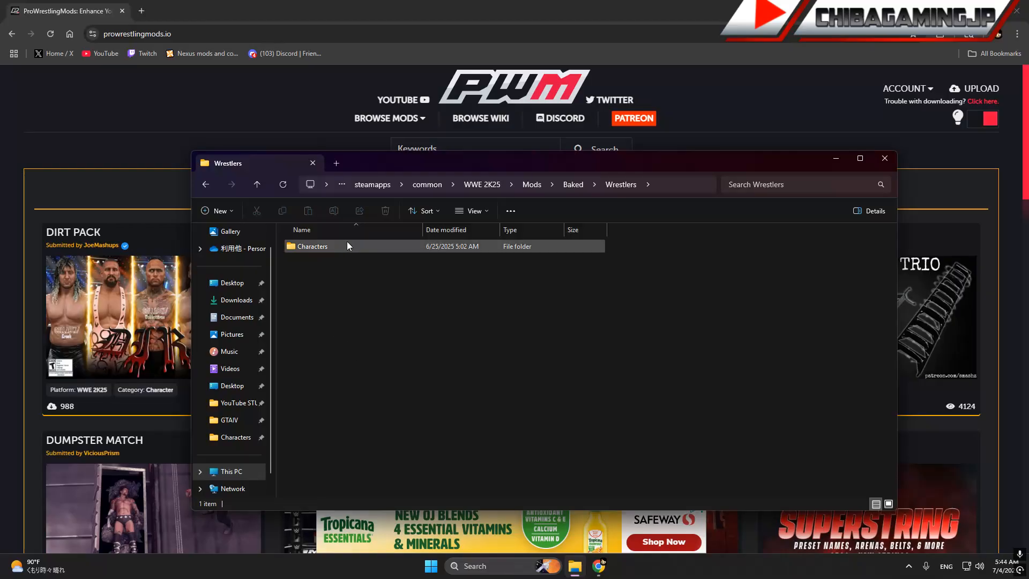
double_click(312, 245)
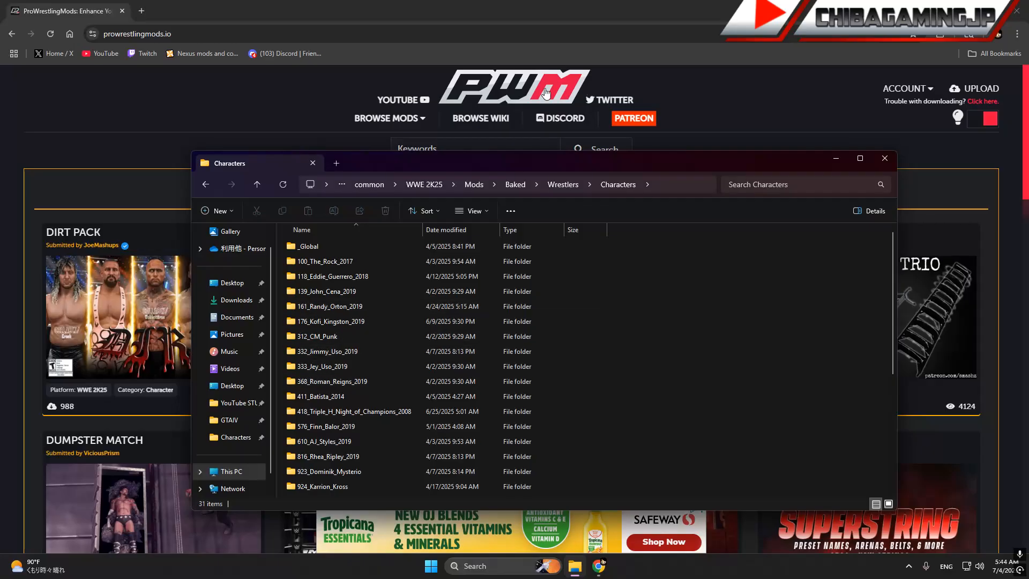
mouse_move(449, 205)
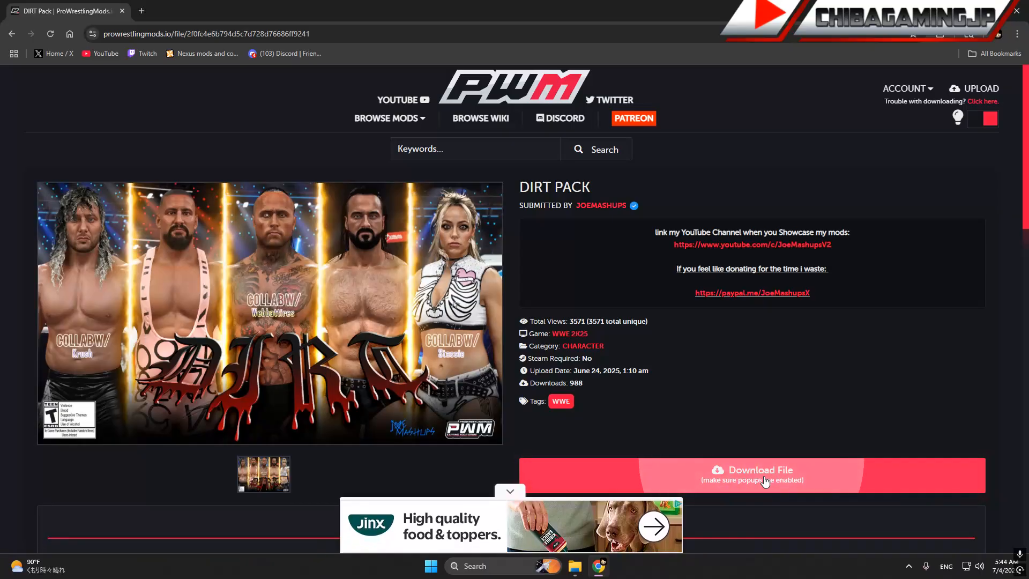
Download the DIRT Pack's Liv Morgan archive so 734_Liv_Morgan_2019 lands in Characters
left_click(752, 474)
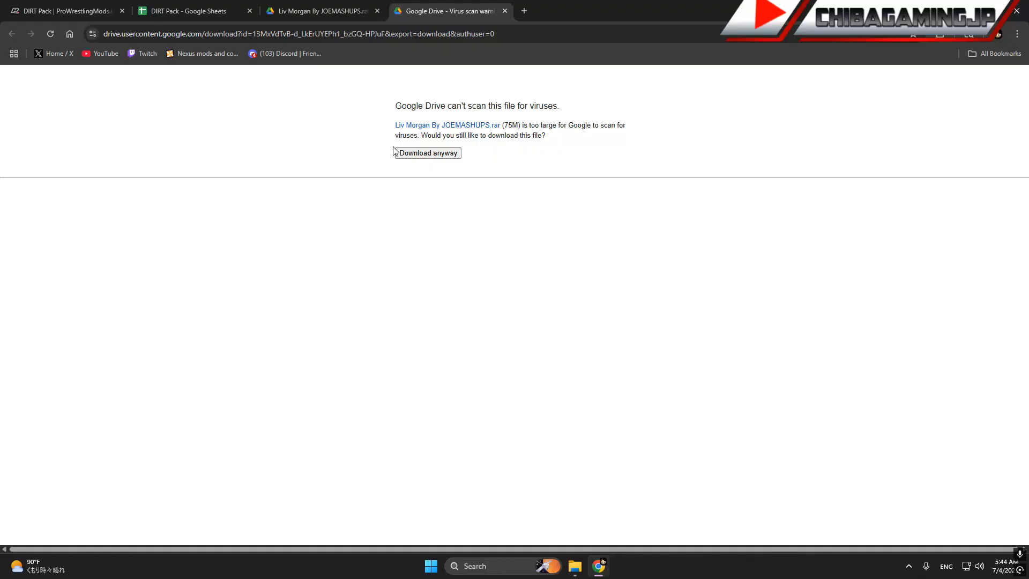
mouse_move(854, 55)
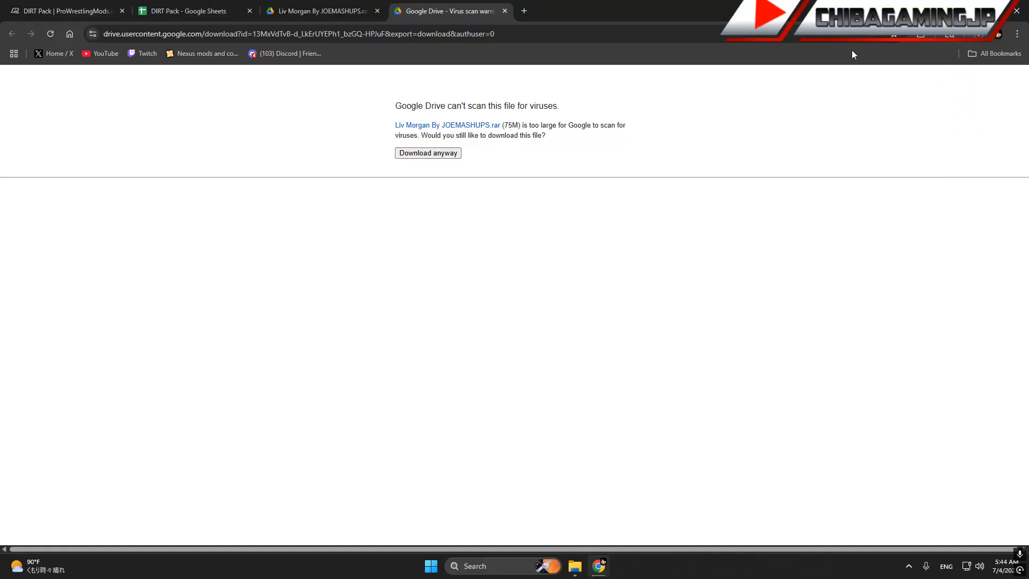
left_click(428, 153)
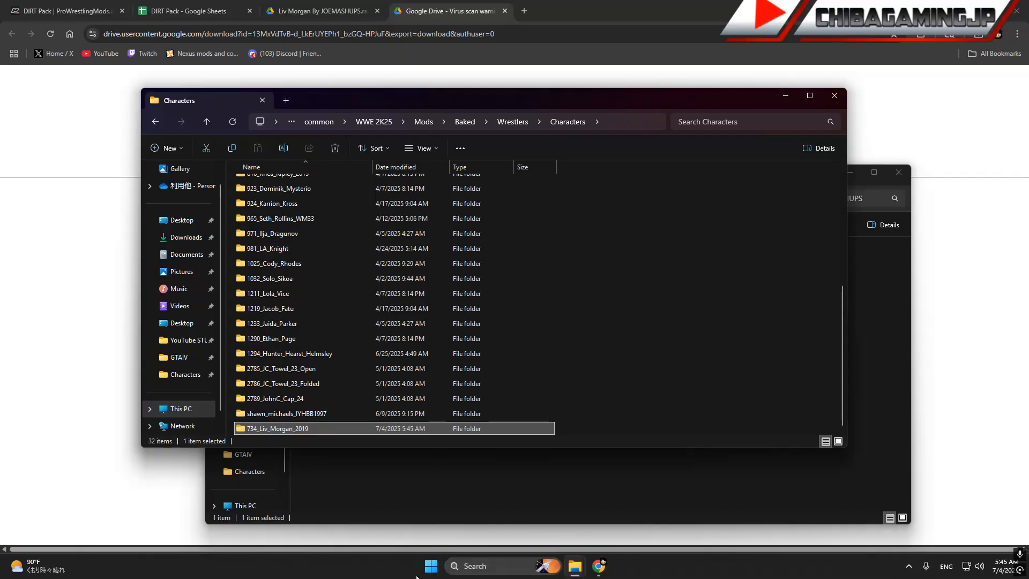
Search the Start menu for 'calculator' from the Windows app search
left_click(431, 566)
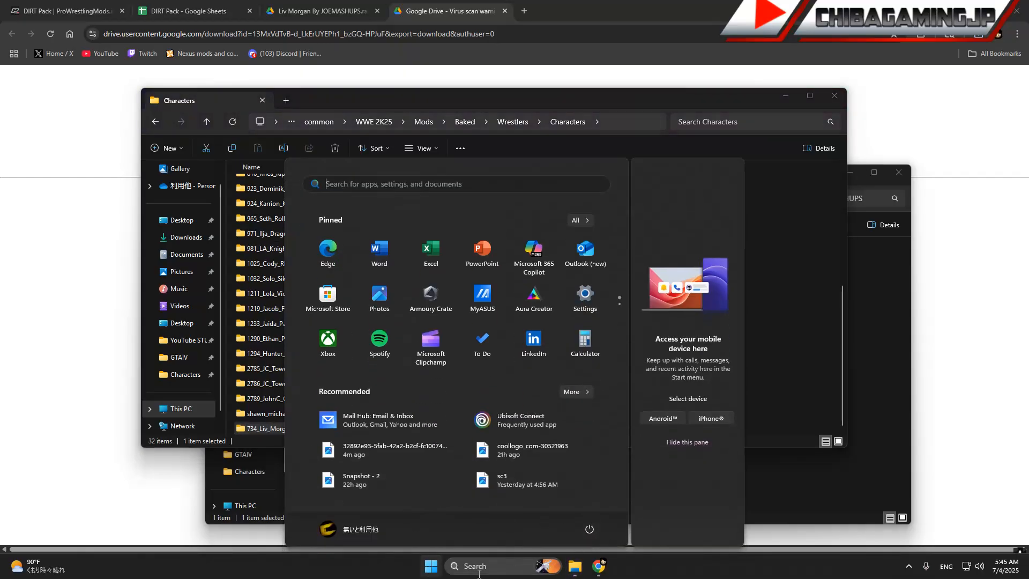
type("calculator")
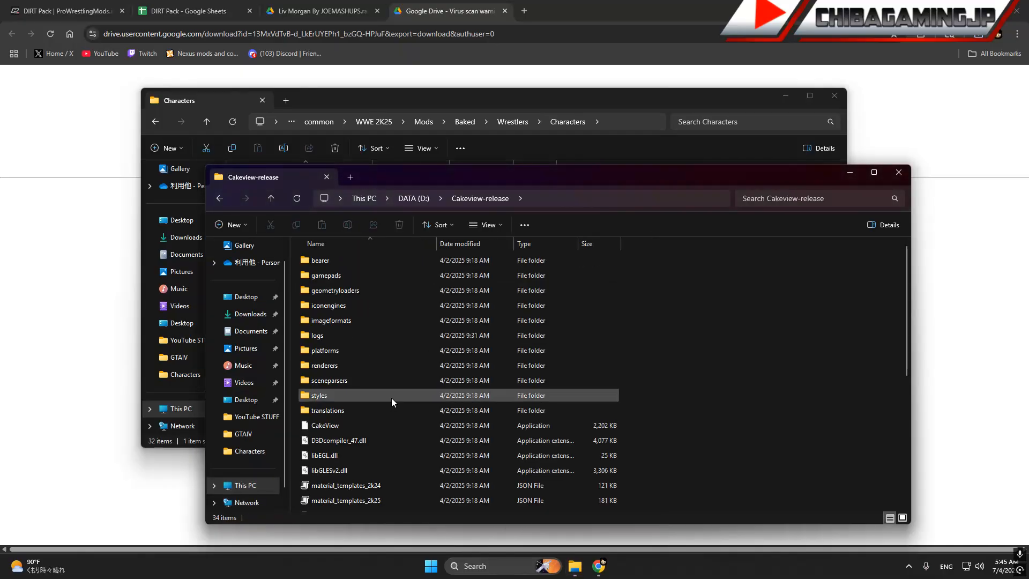
Launch the CakeView application from D:\Cakeview-release
left_click(324, 425)
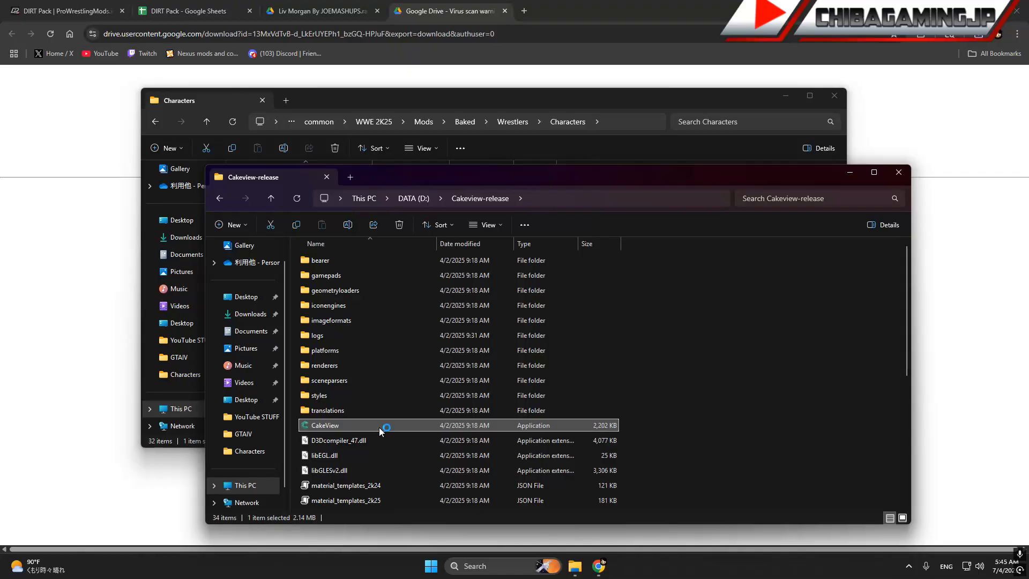
double_click(322, 425)
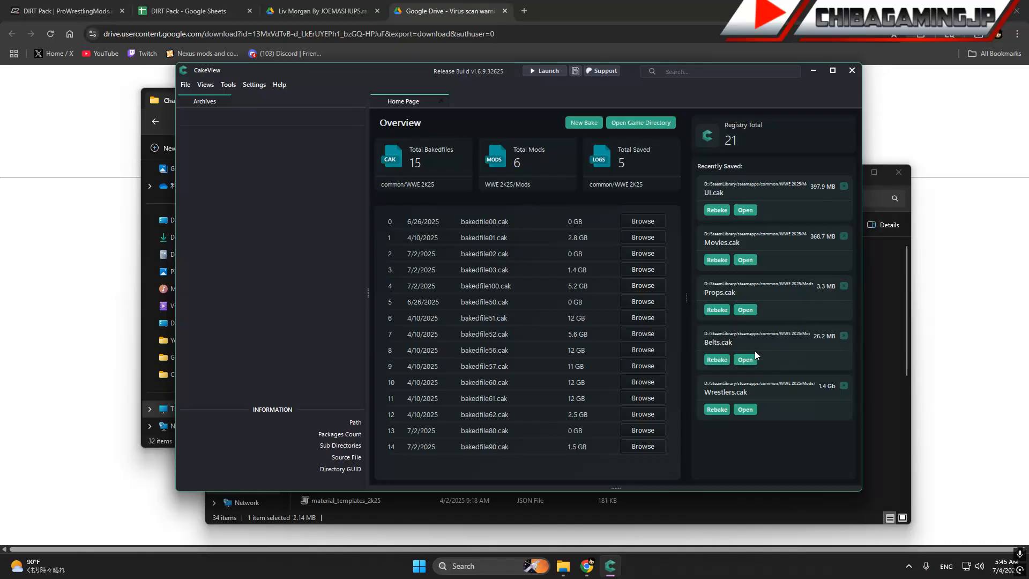
mouse_move(824, 408)
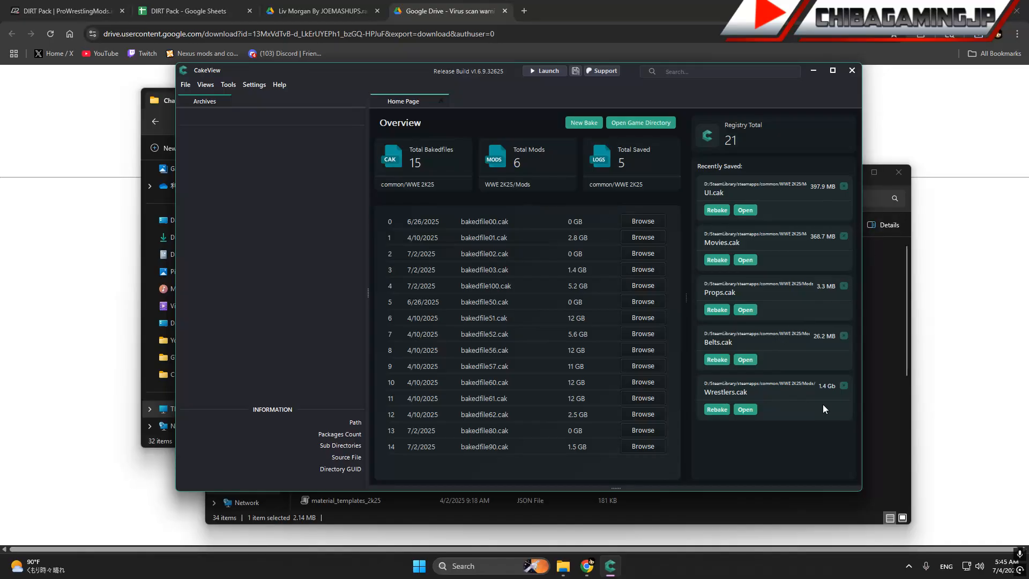
mouse_move(721, 372)
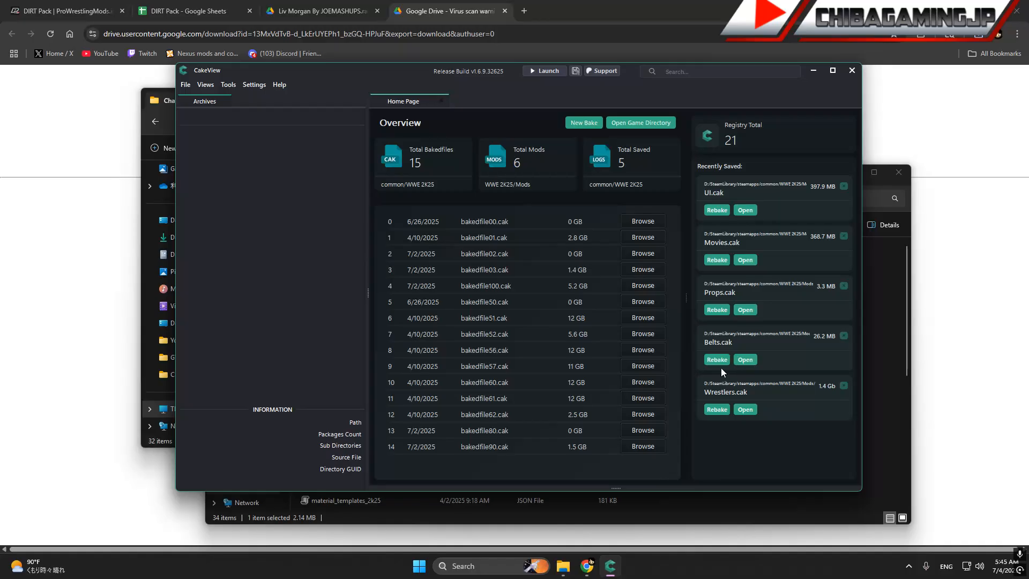
mouse_move(337, 195)
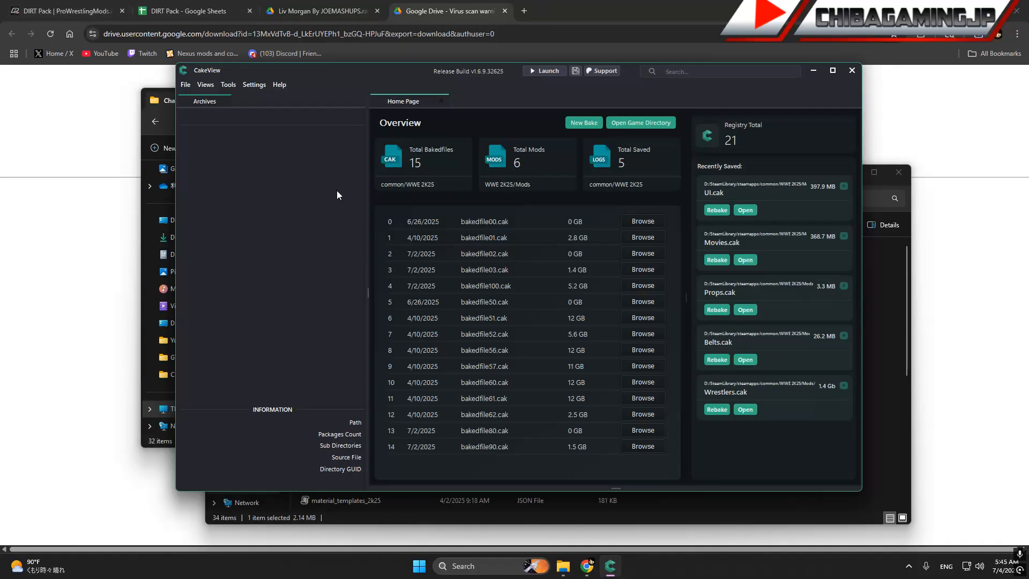
In the Configuration Menu set the game executable to WWE2K25_x64.exe and default bake target WWE 2K25
left_click(252, 84)
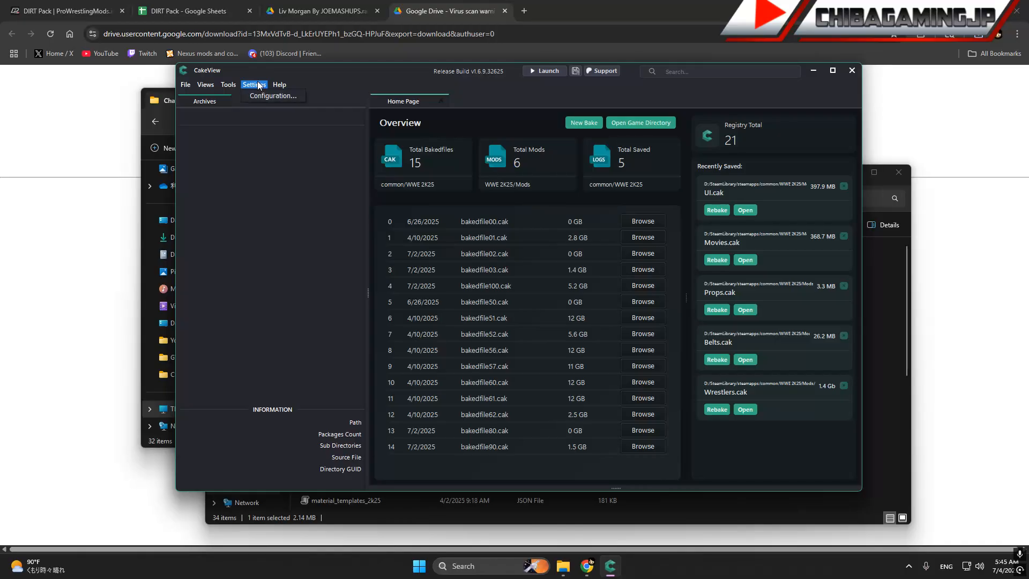
left_click(272, 95)
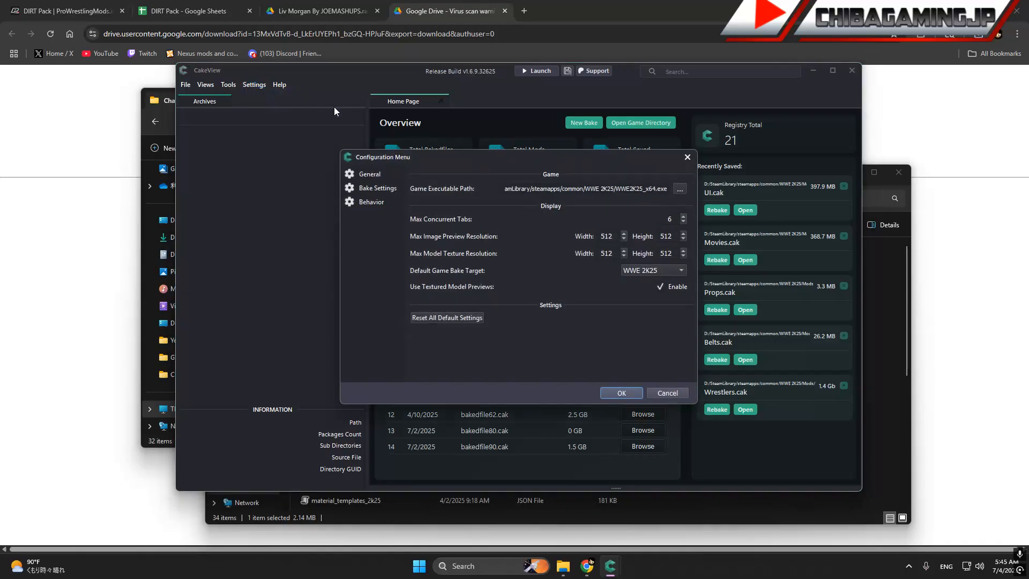
mouse_move(501, 287)
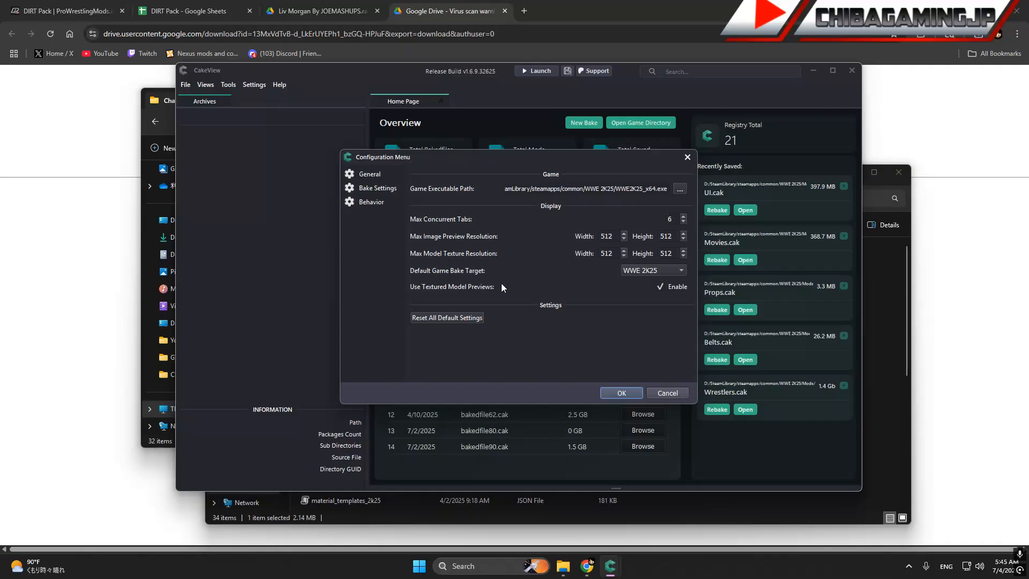
mouse_move(574, 269)
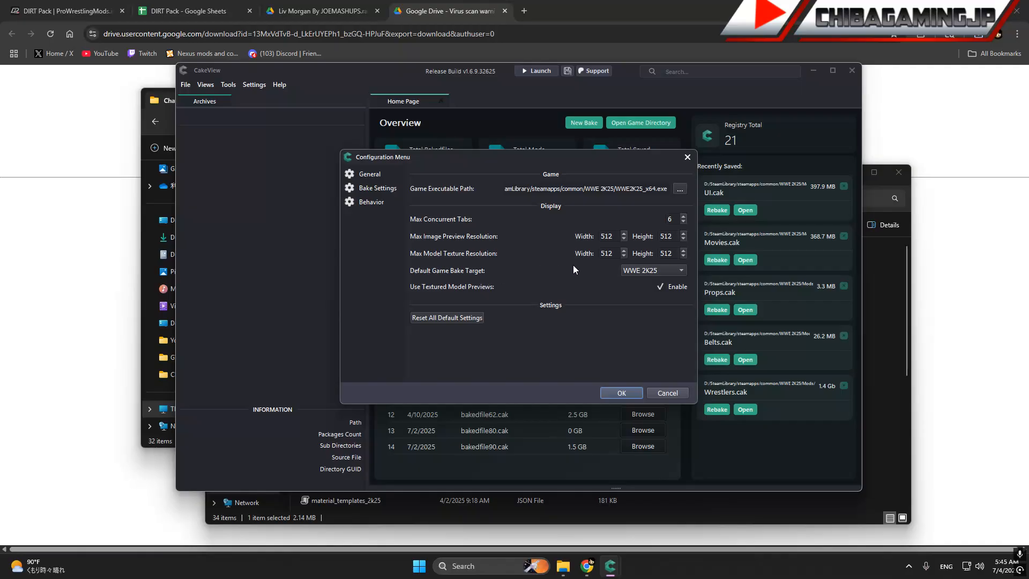
left_click(652, 270)
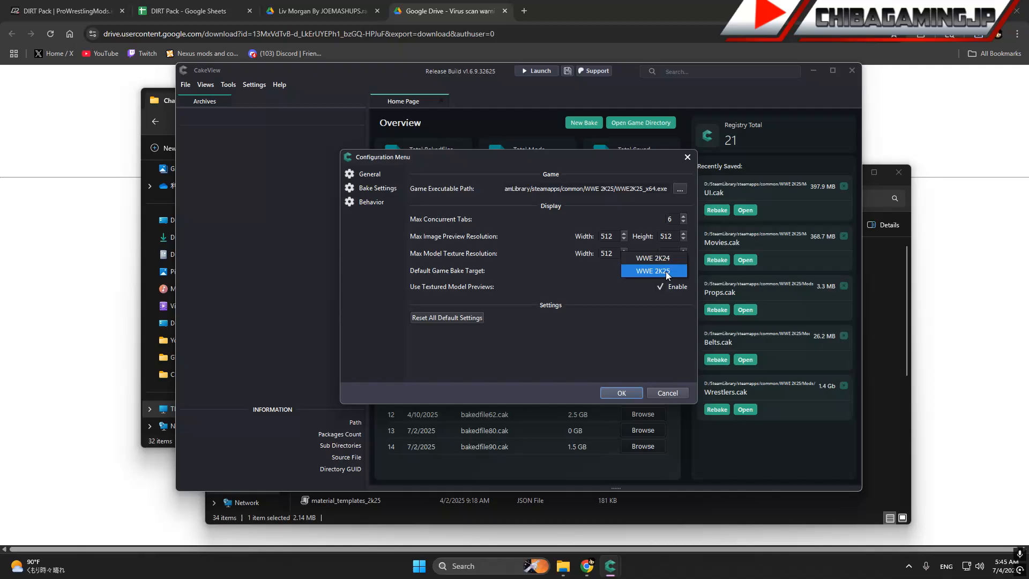
mouse_move(652, 257)
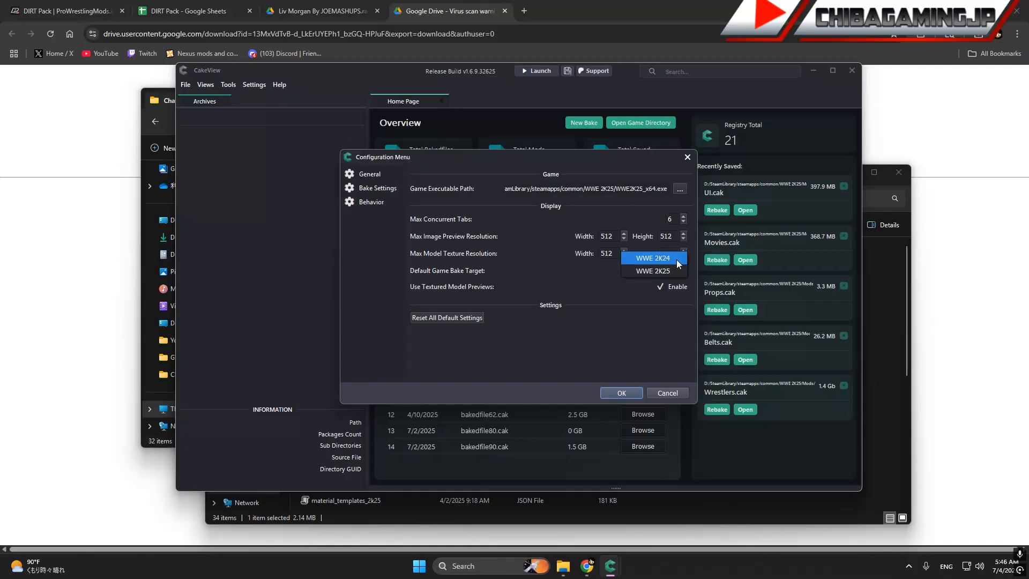
mouse_move(653, 270)
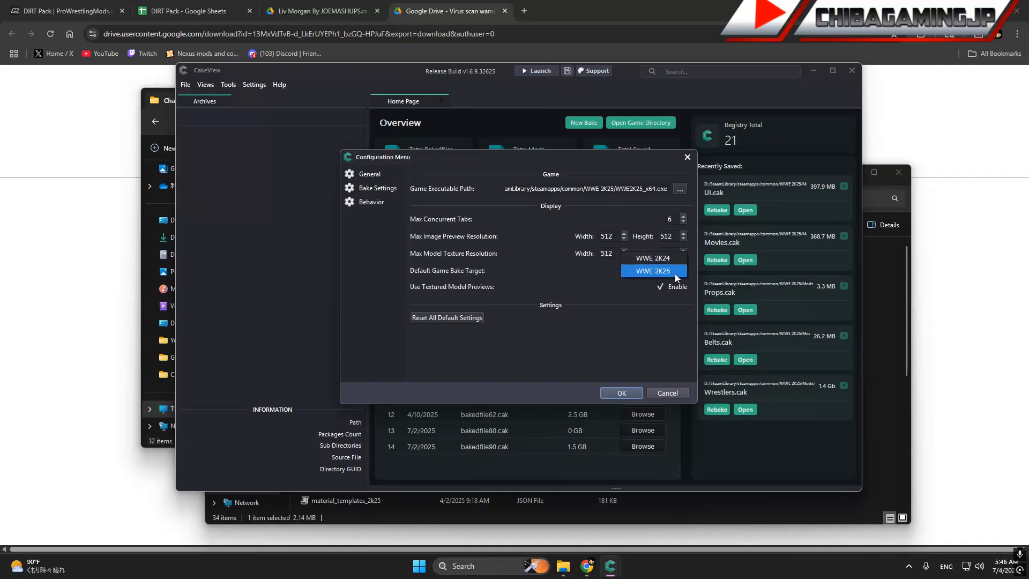
mouse_move(654, 315)
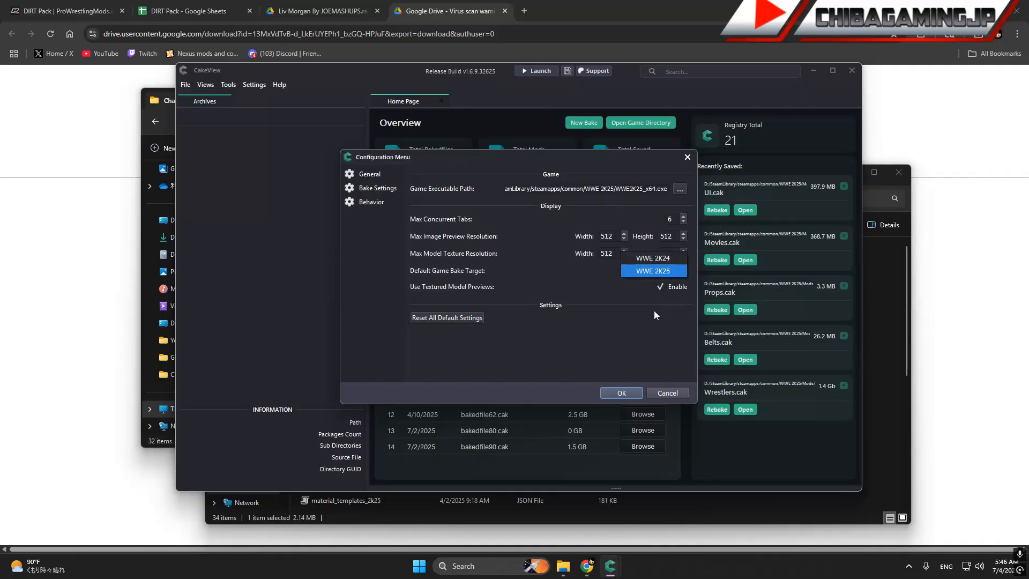
left_click(653, 270)
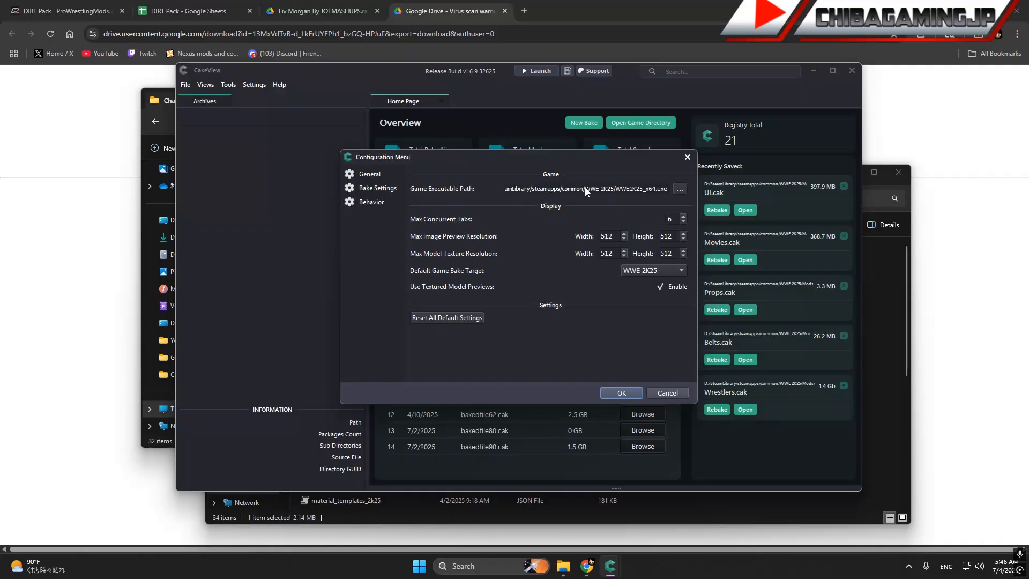
left_click(679, 188)
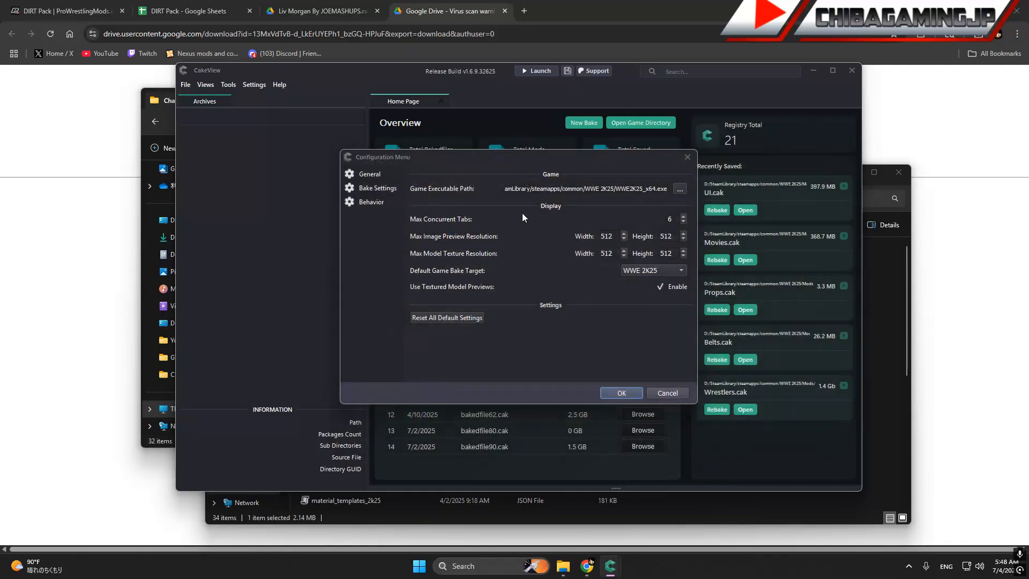
mouse_move(586, 255)
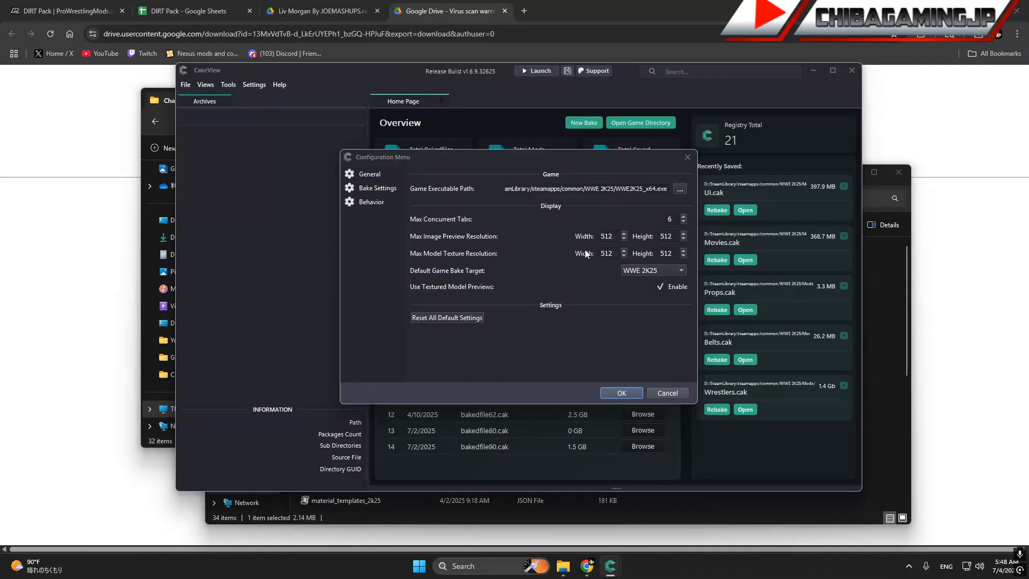
mouse_move(568, 282)
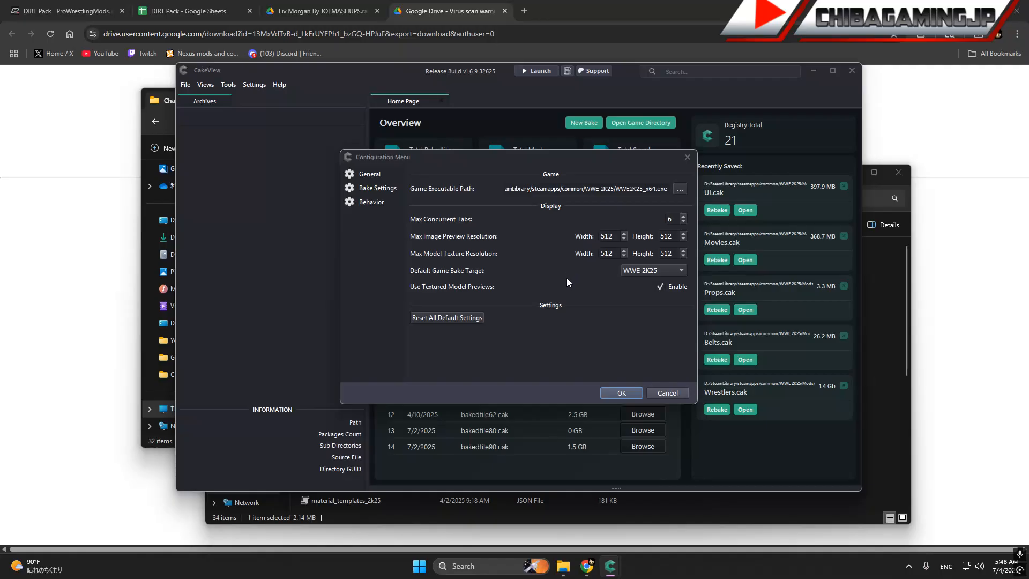
mouse_move(637, 381)
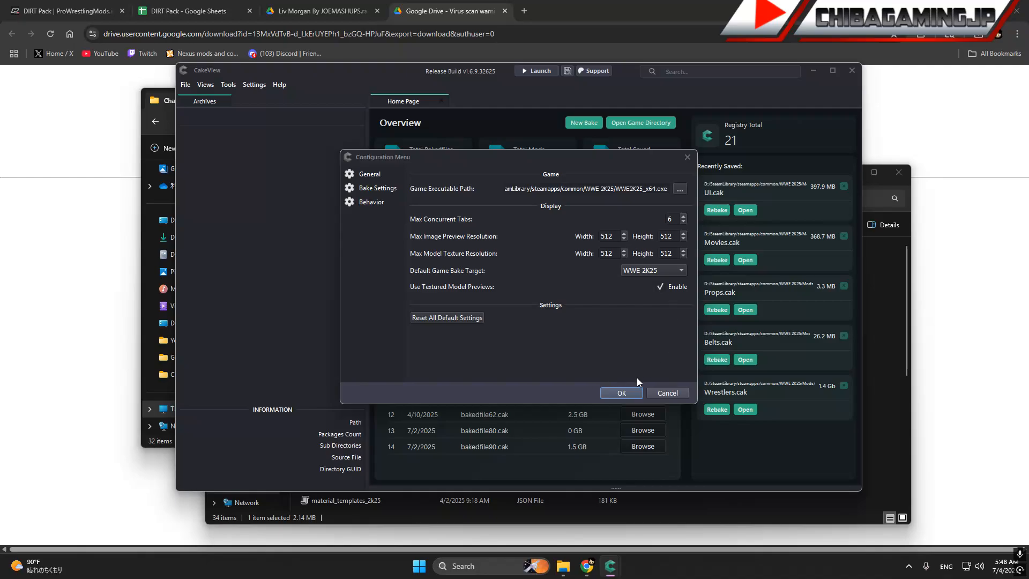
left_click(619, 393)
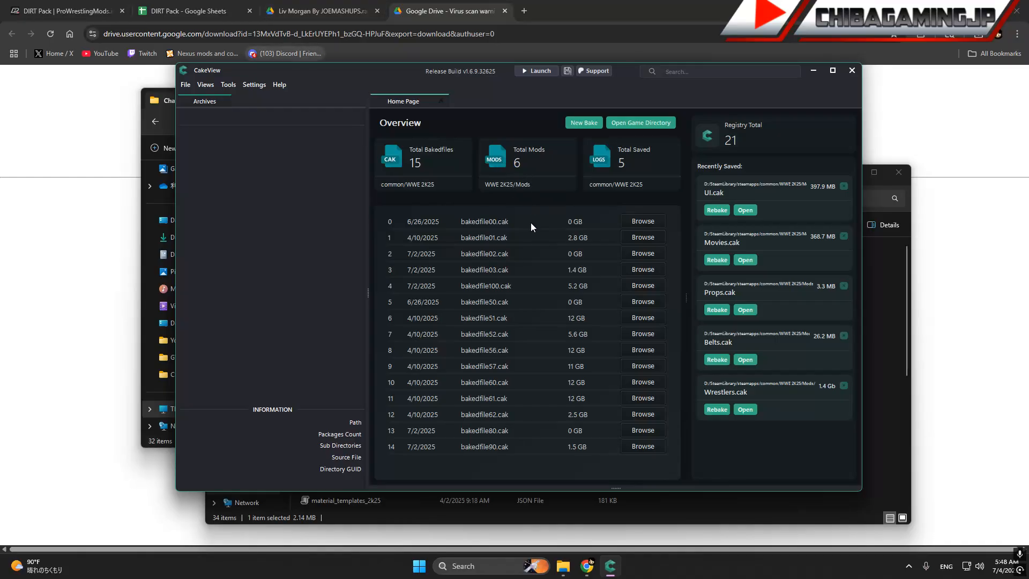
mouse_move(492, 264)
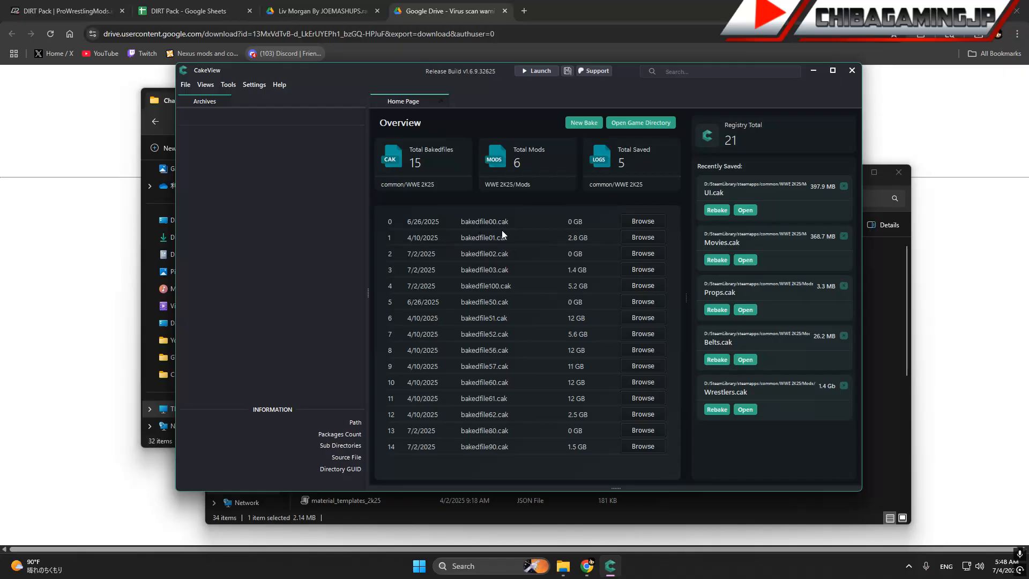
mouse_move(510, 290)
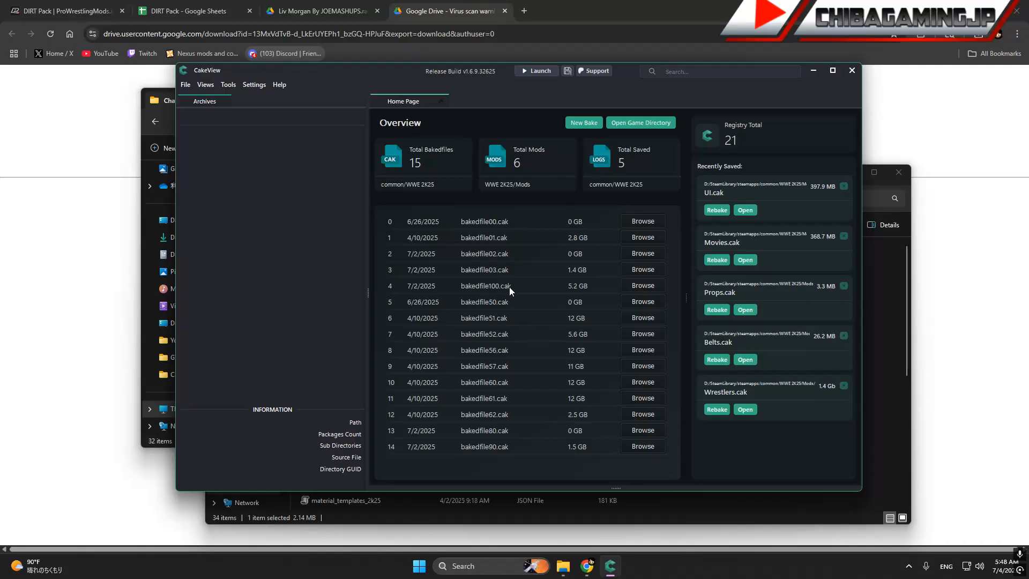
mouse_move(603, 255)
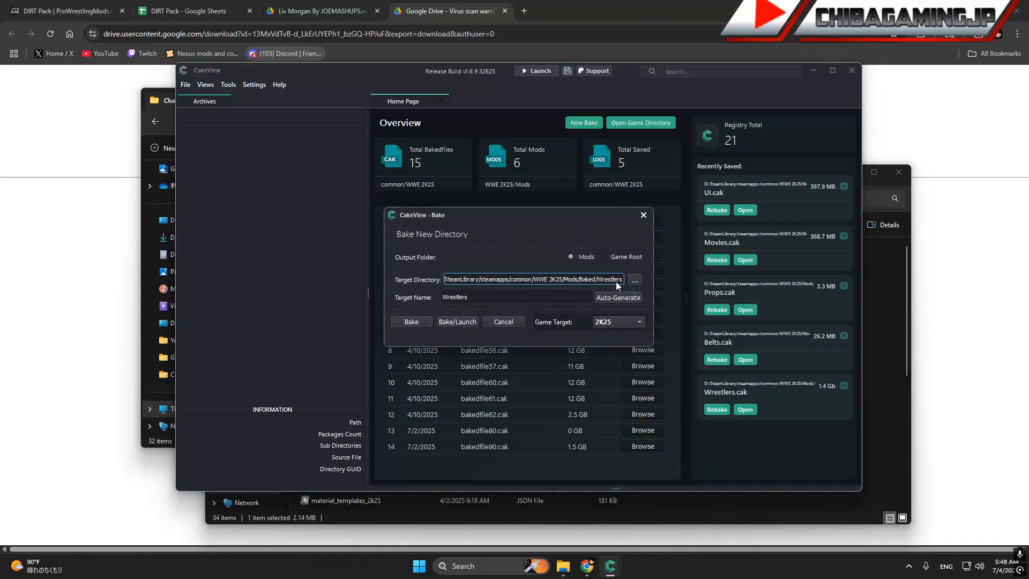
Browse to WWE 2K25\Mods\Baked and select Wrestlers as the bake target directory
left_click(633, 278)
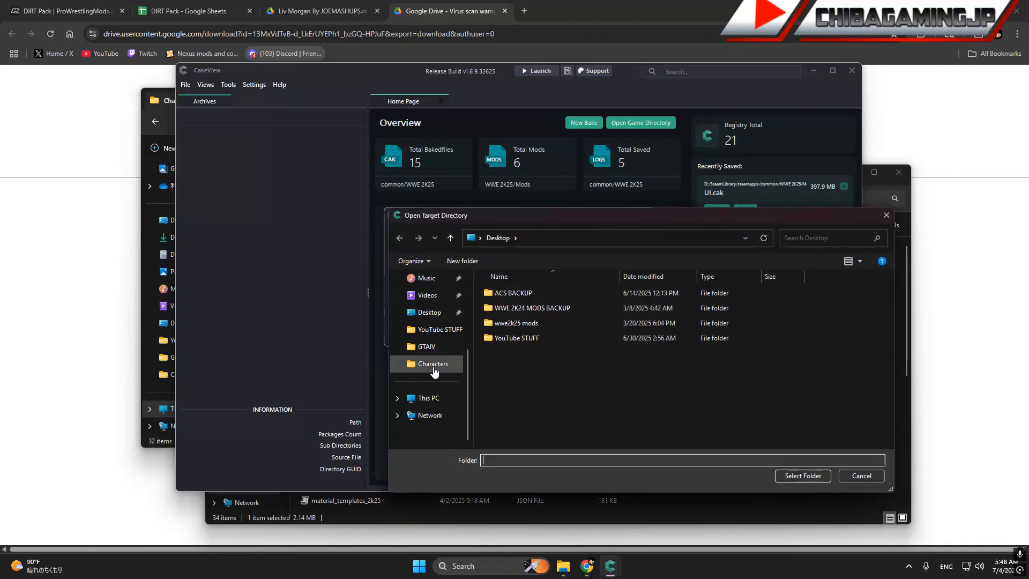
double_click(432, 364)
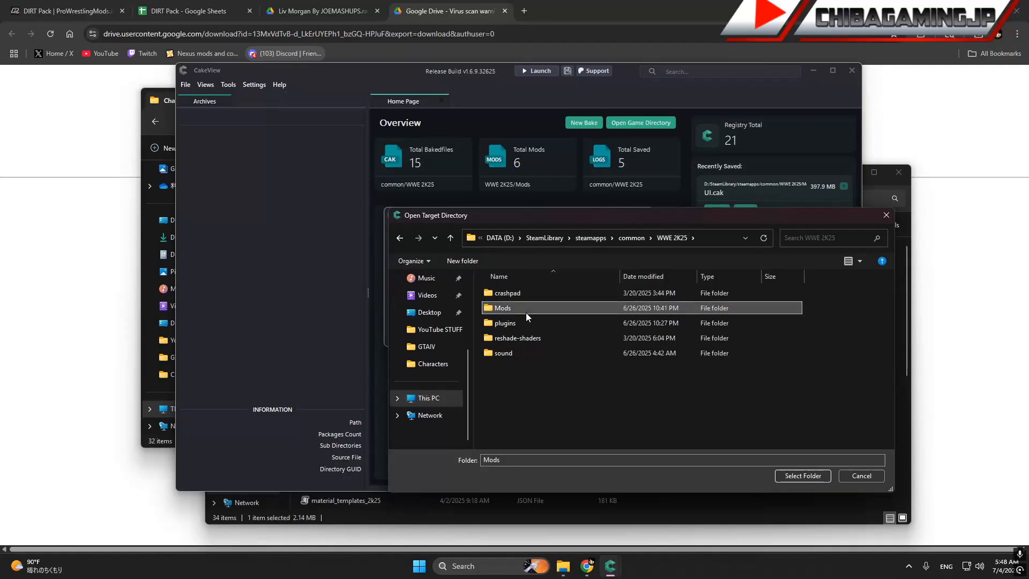
double_click(502, 307)
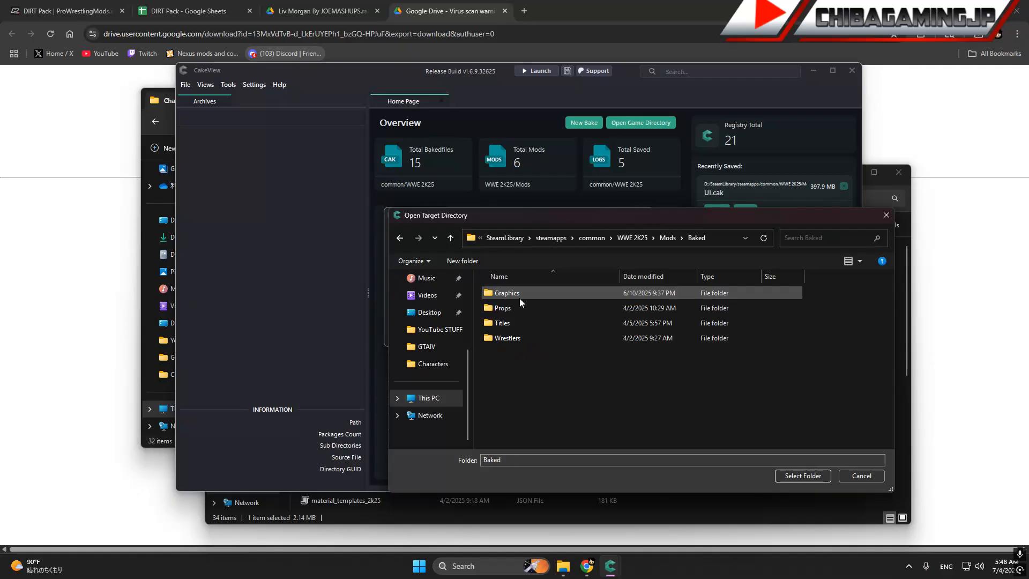
left_click(507, 337)
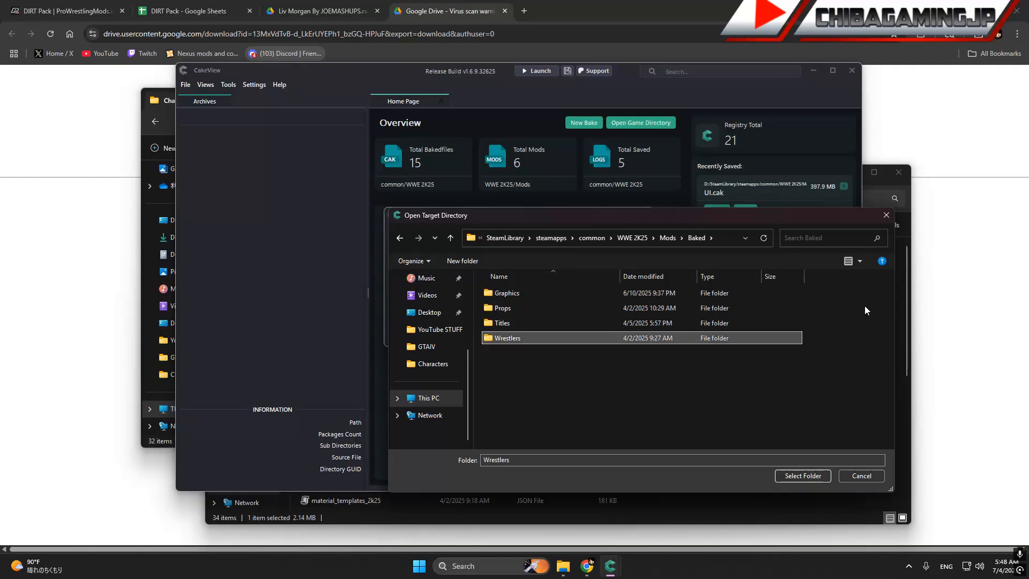
mouse_move(590, 343)
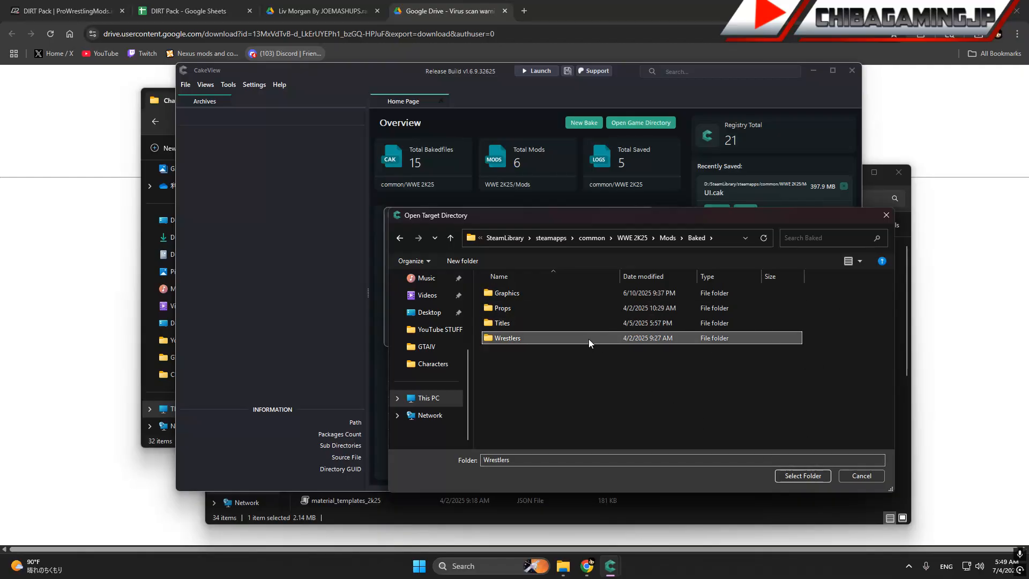
double_click(507, 337)
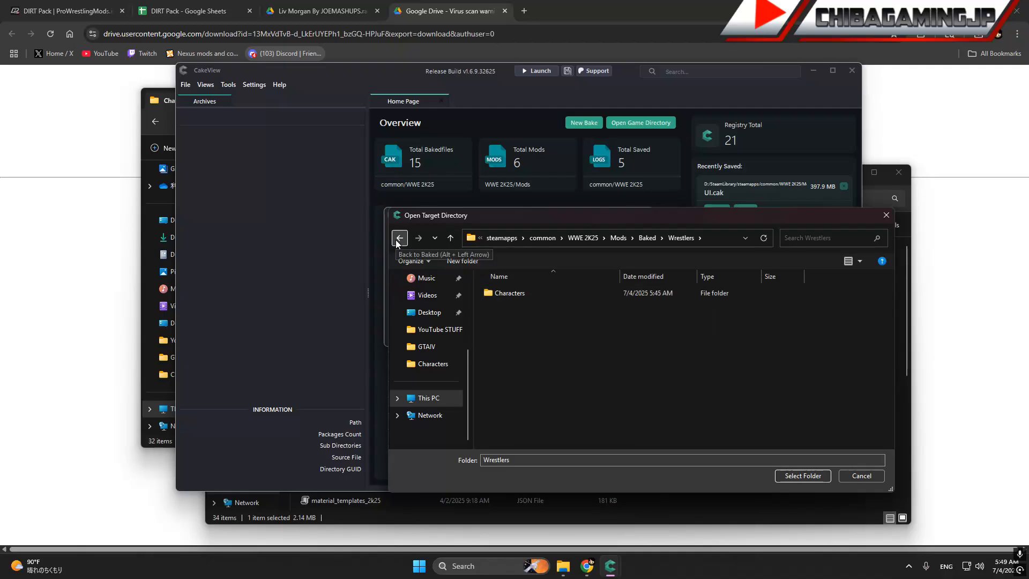
left_click(399, 238)
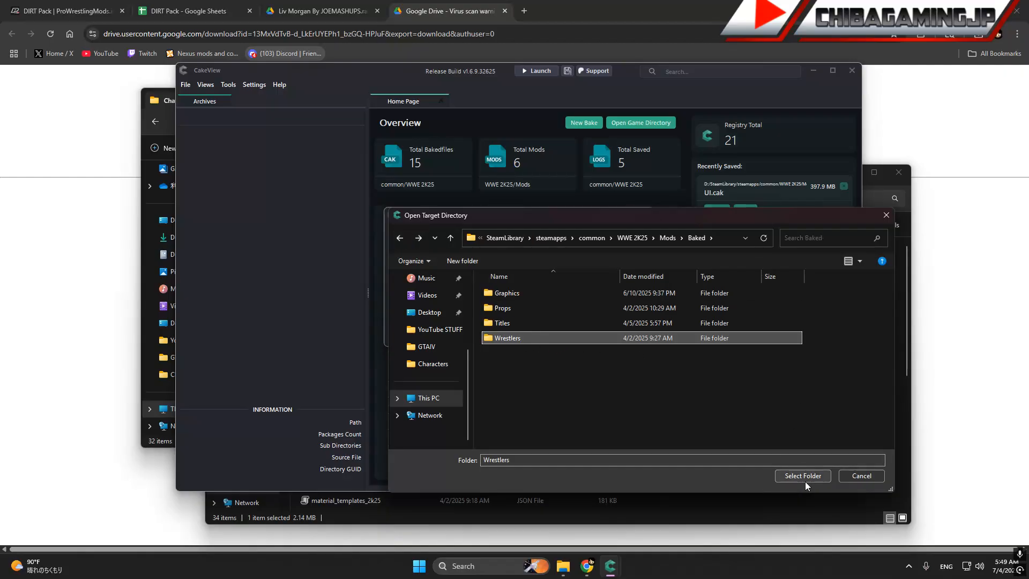
left_click(801, 476)
type("W")
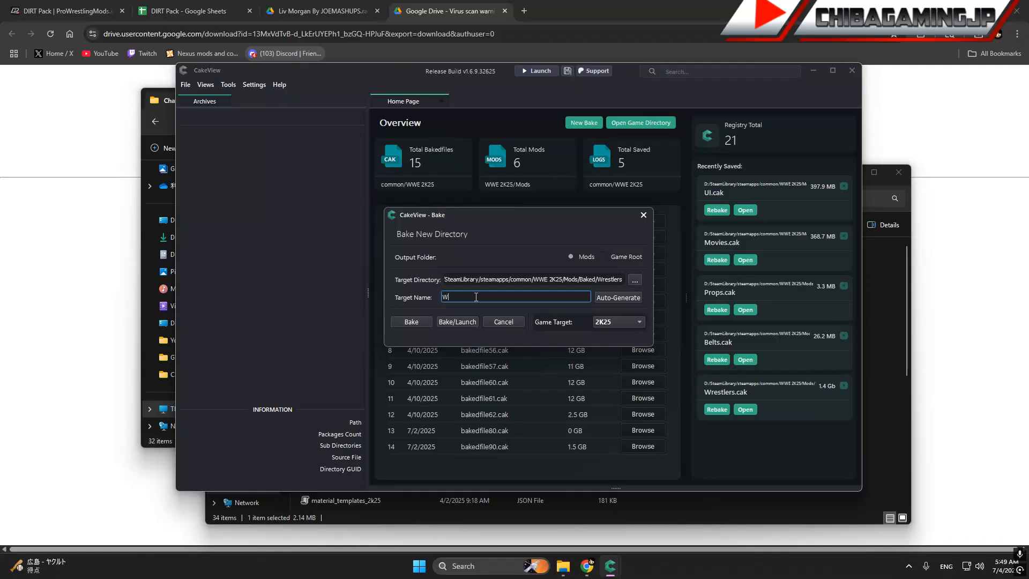
Finish the target name 'Wrestlers' and bake the directory into Wrestlers.cak
type("restlers")
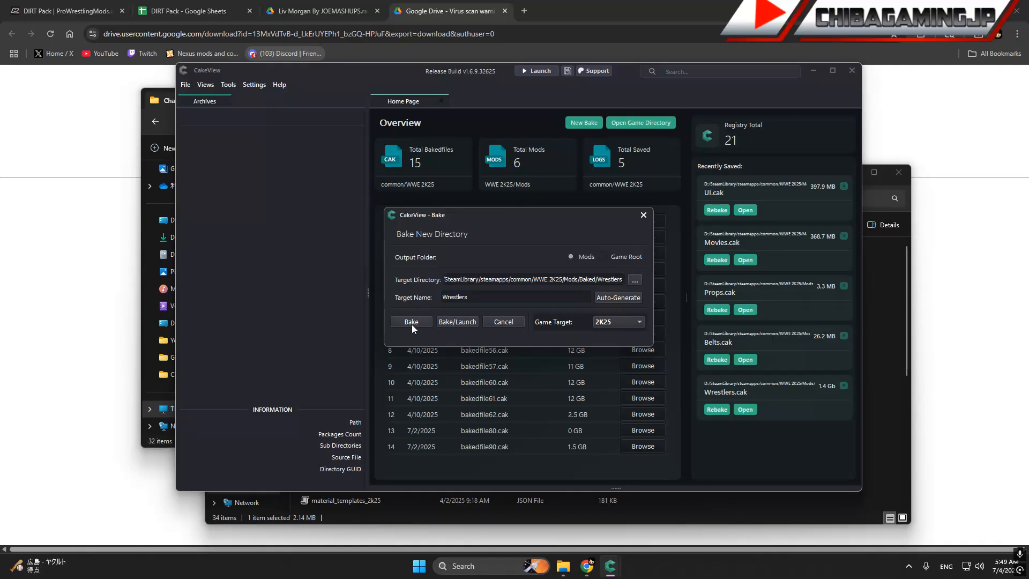
left_click(410, 322)
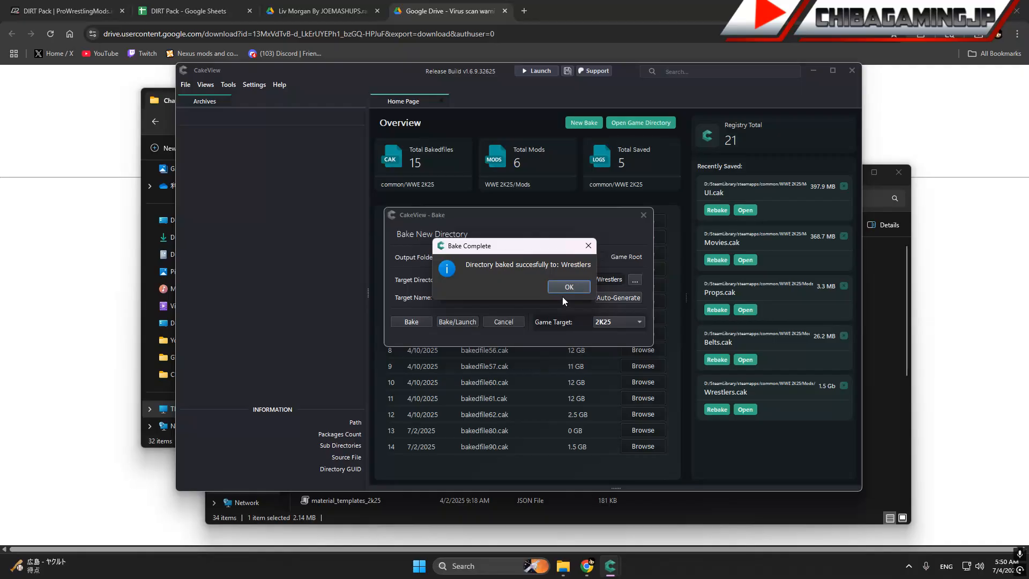
Dismiss the bake notice and look inside Baked\Props at the folded towel prop folder
left_click(568, 288)
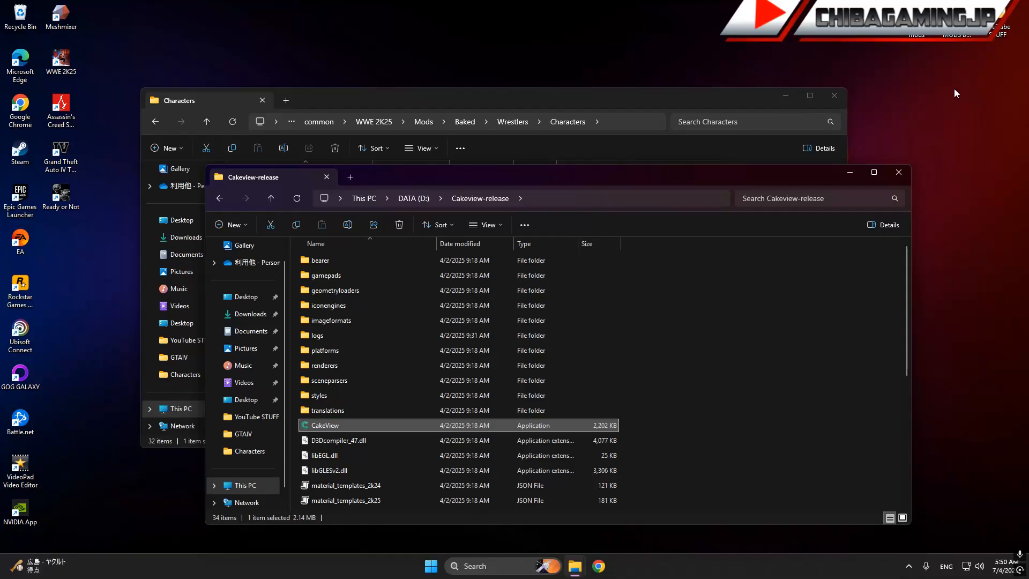
left_click(898, 172)
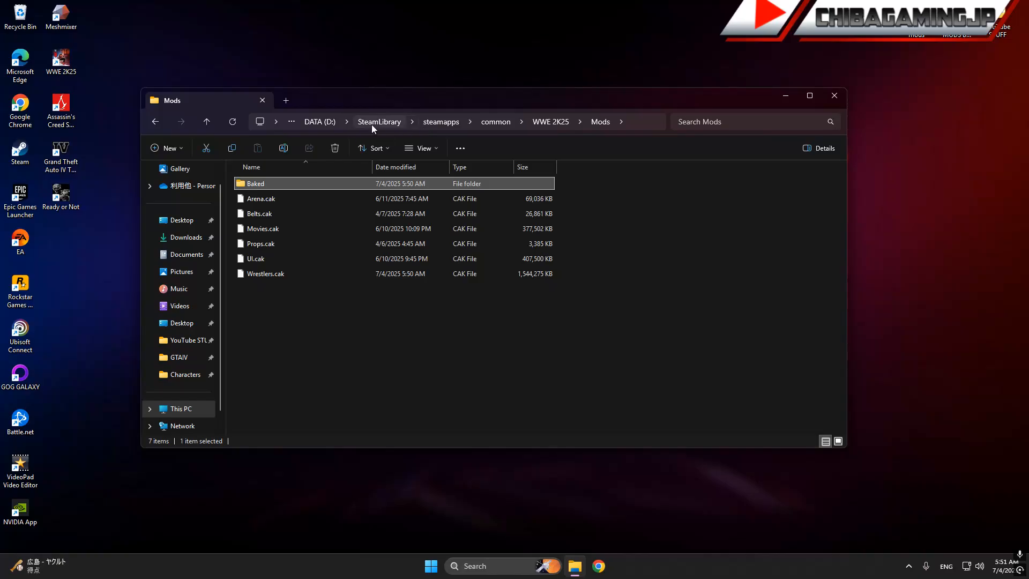
left_click(380, 121)
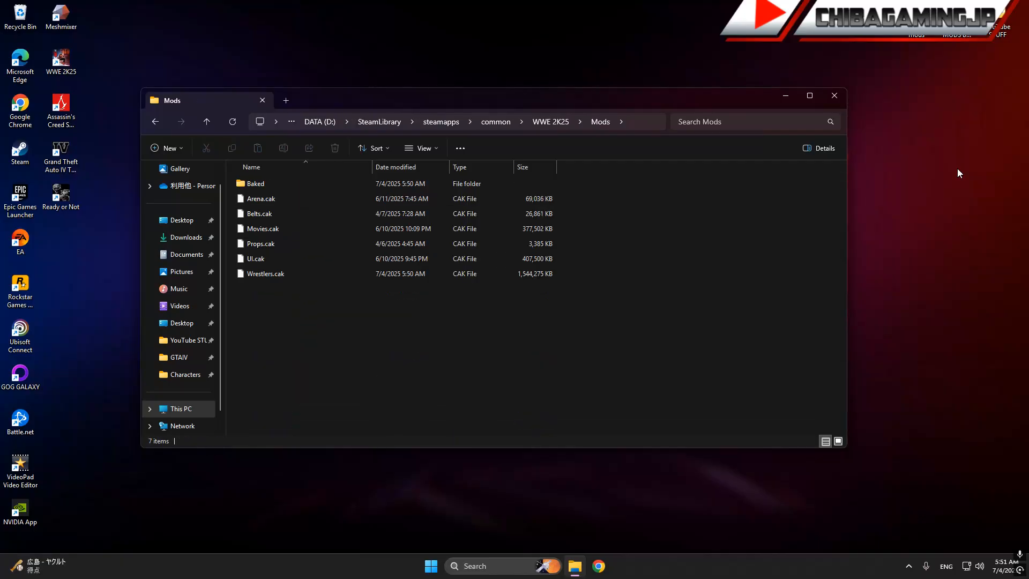
double_click(255, 183)
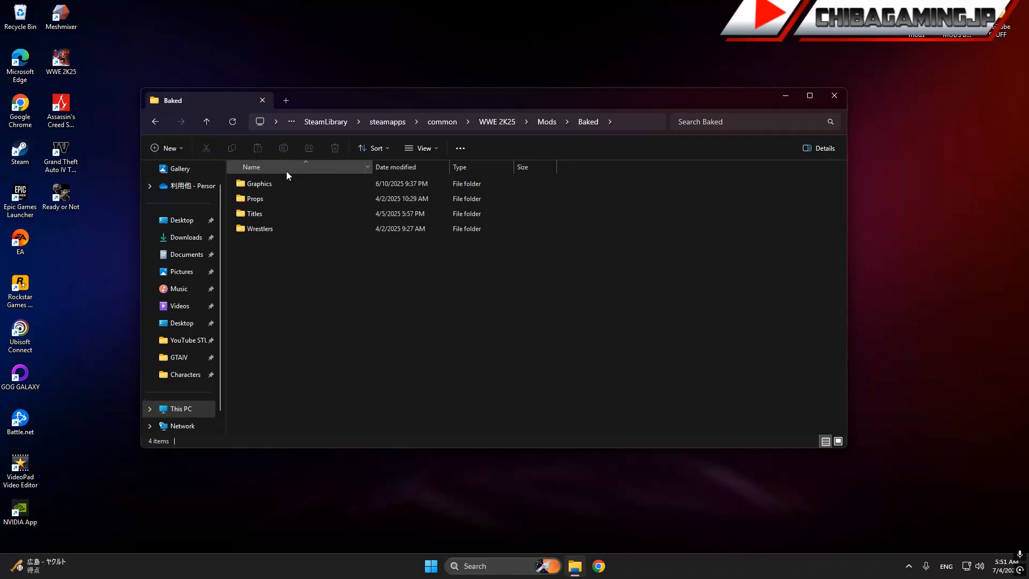
left_click(255, 198)
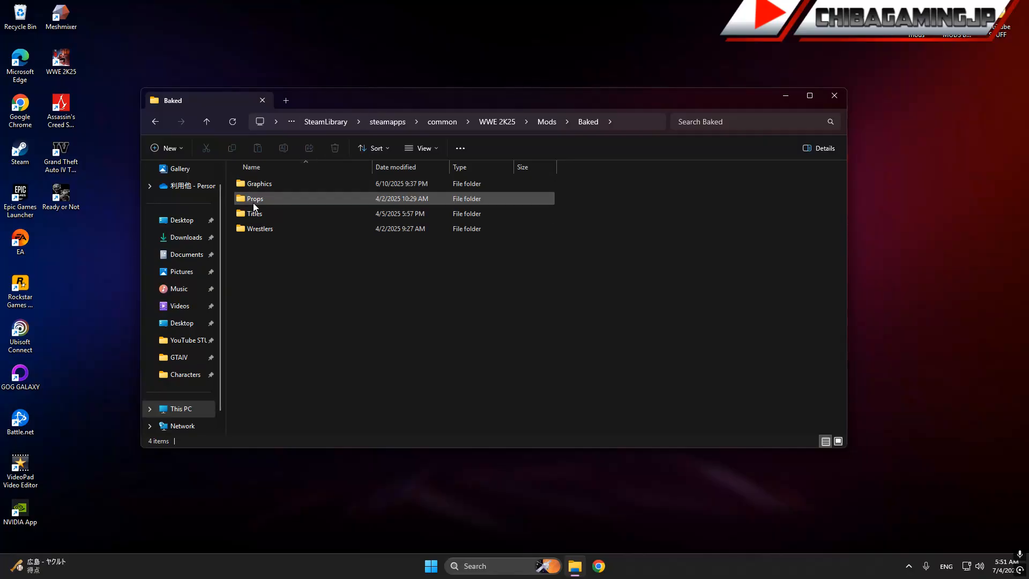
double_click(253, 198)
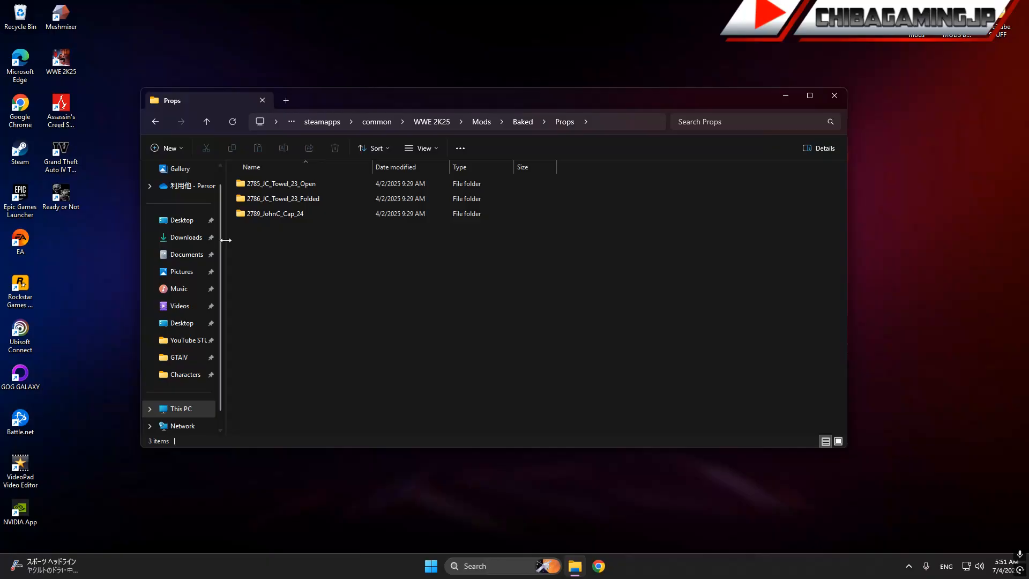
left_click(281, 198)
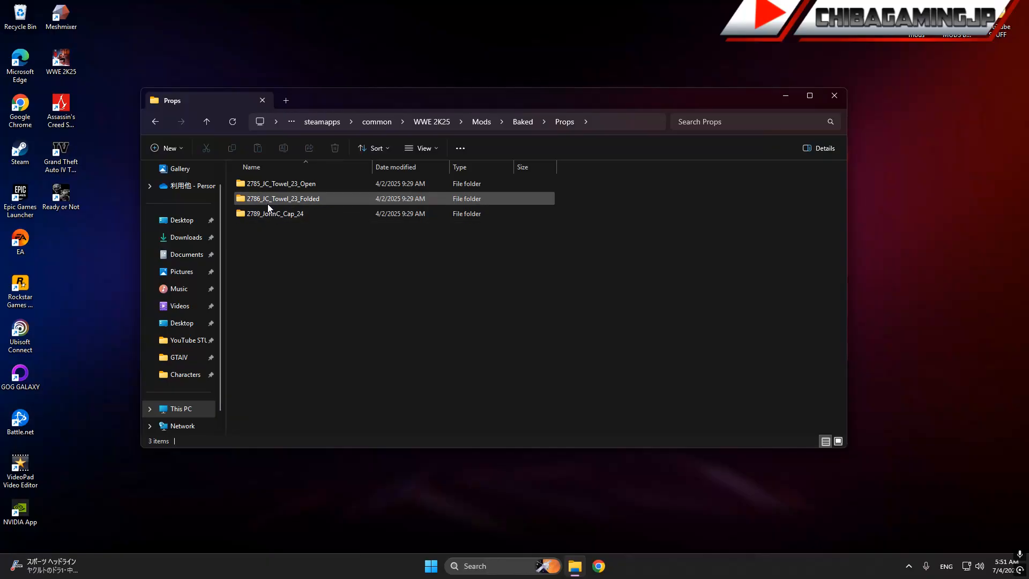
mouse_move(282, 201)
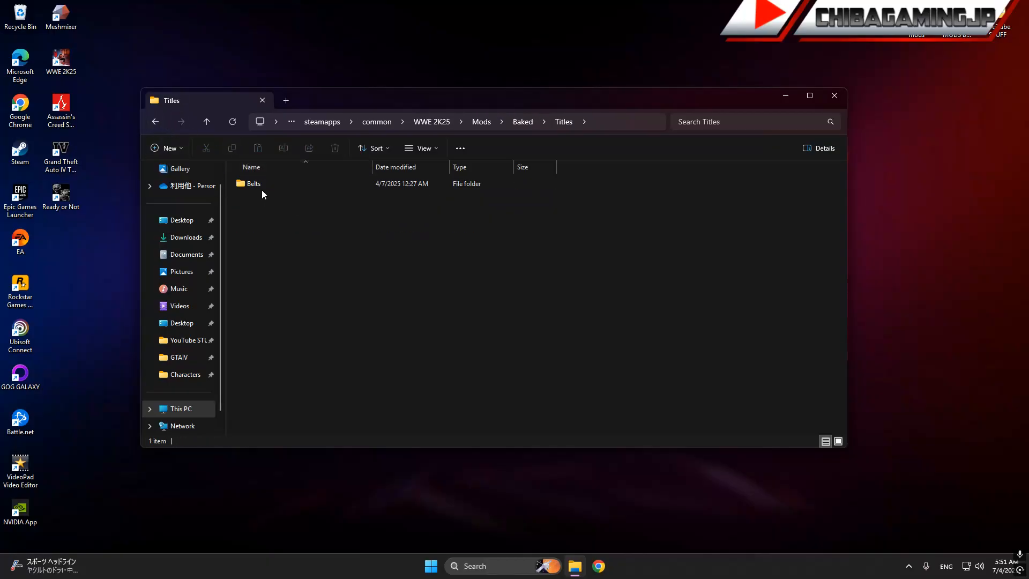
mouse_move(252, 183)
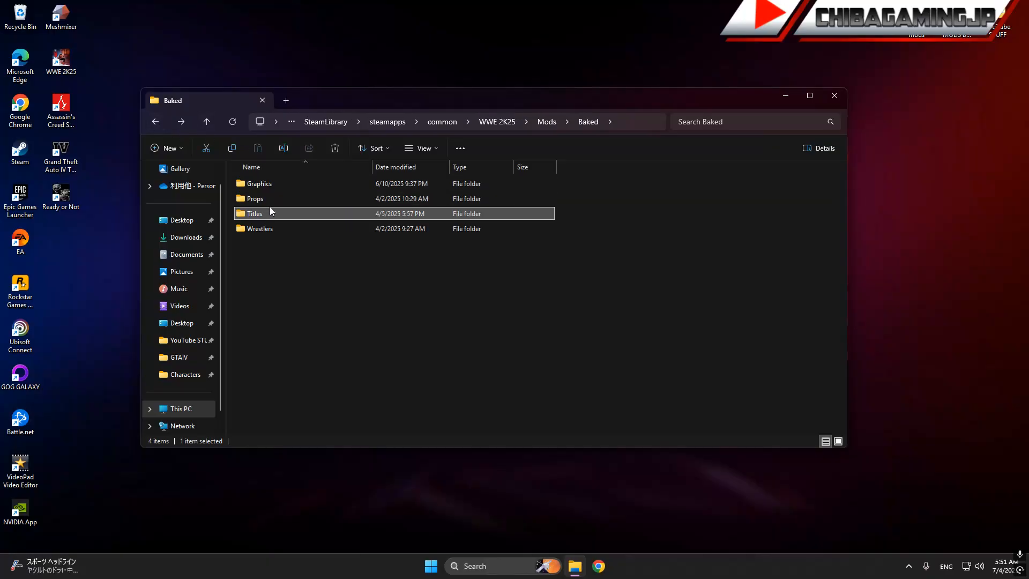
Check Titles\Belts holds the 178 folder, then return to Baked and bring up its context menu
double_click(255, 213)
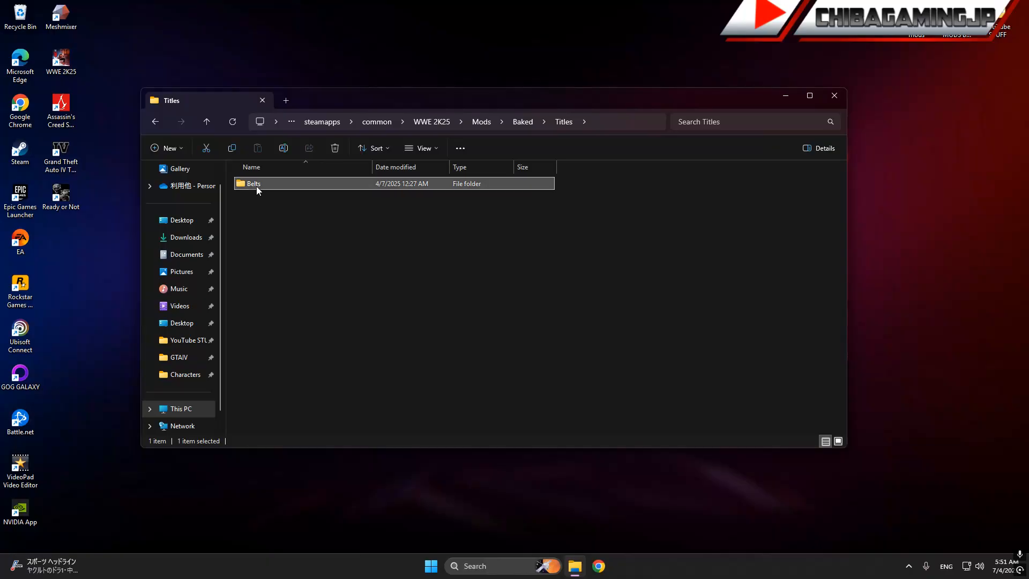
double_click(253, 183)
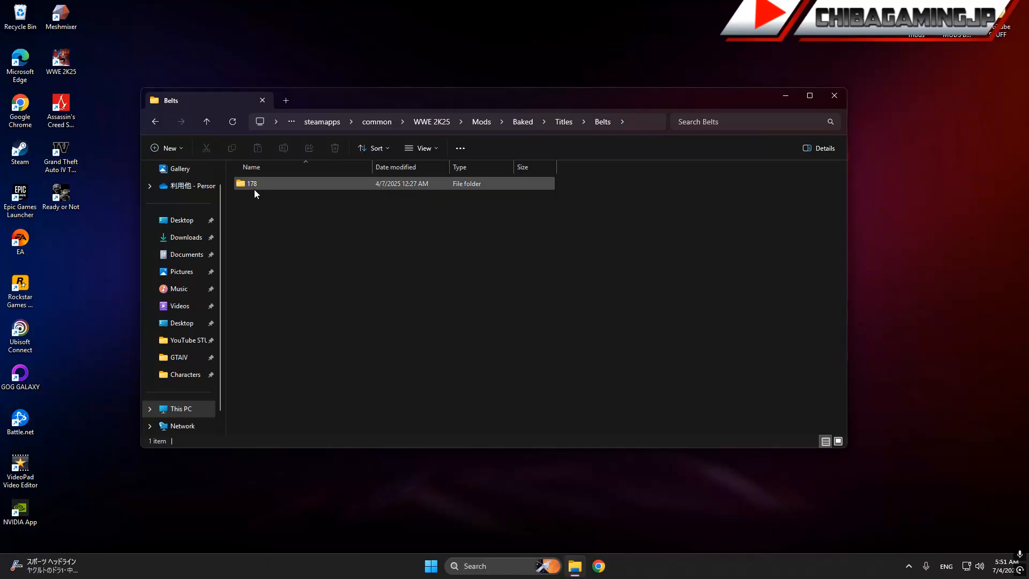
left_click(276, 183)
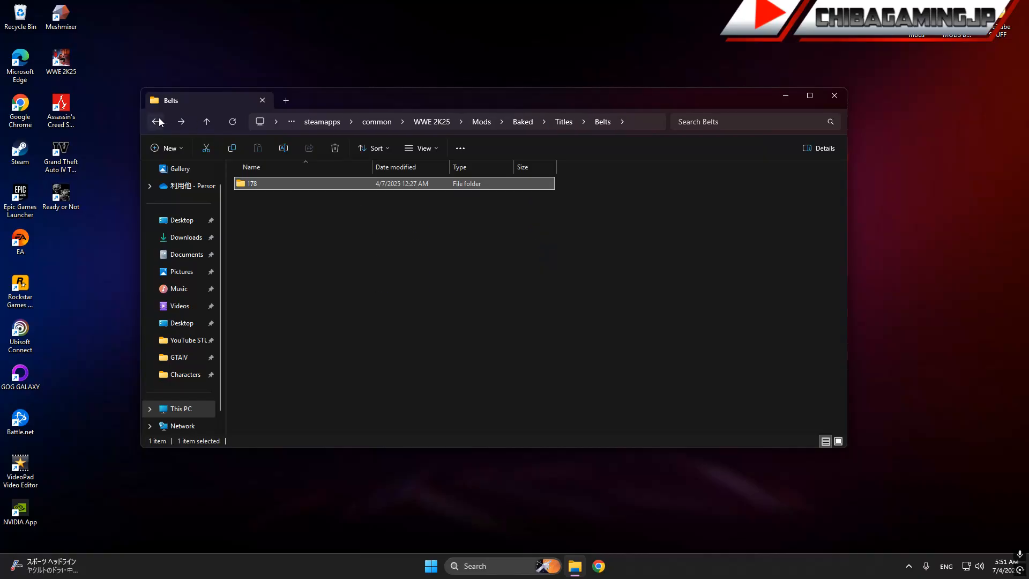
left_click(155, 121)
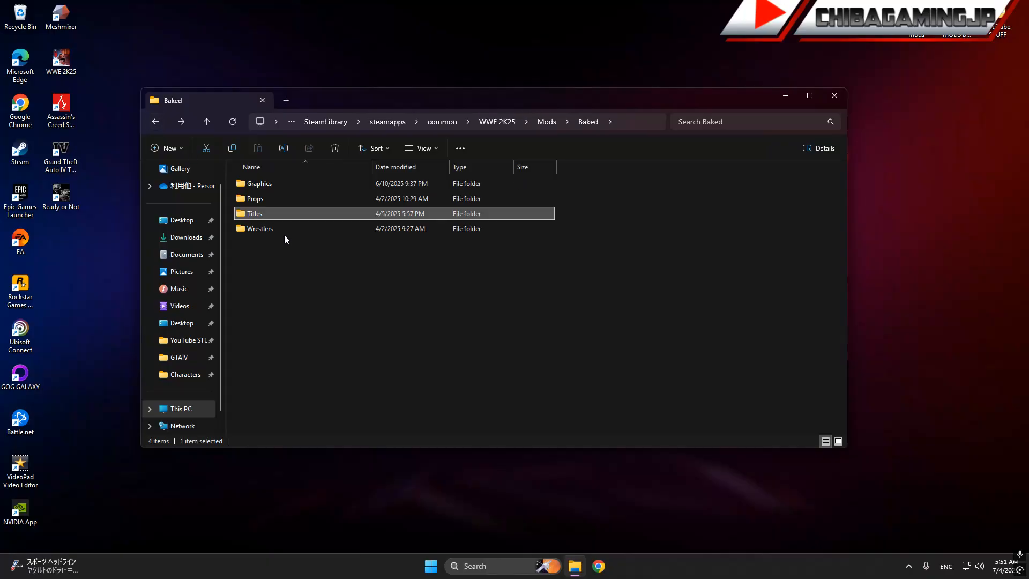
left_click(287, 299)
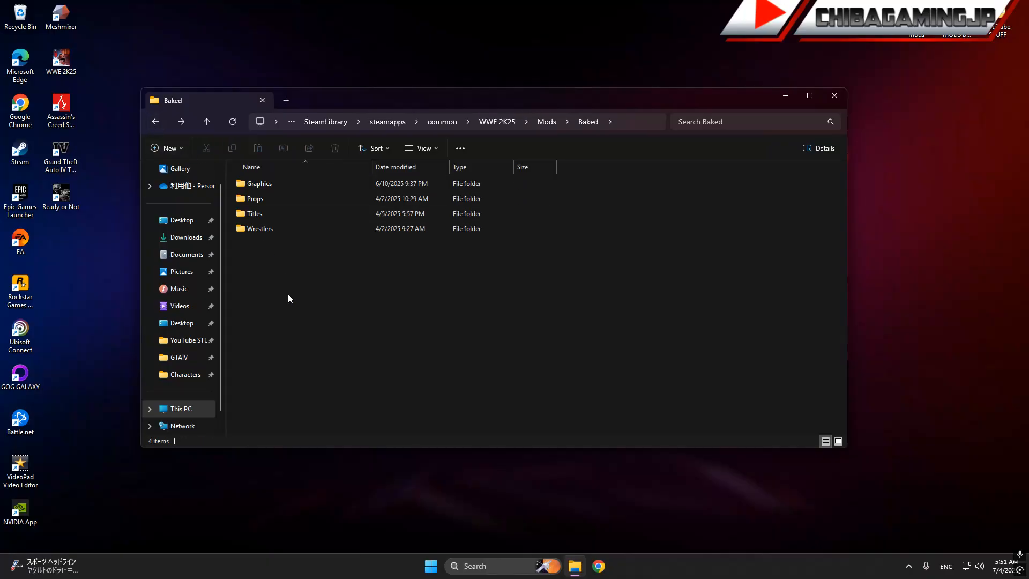
right_click(287, 296)
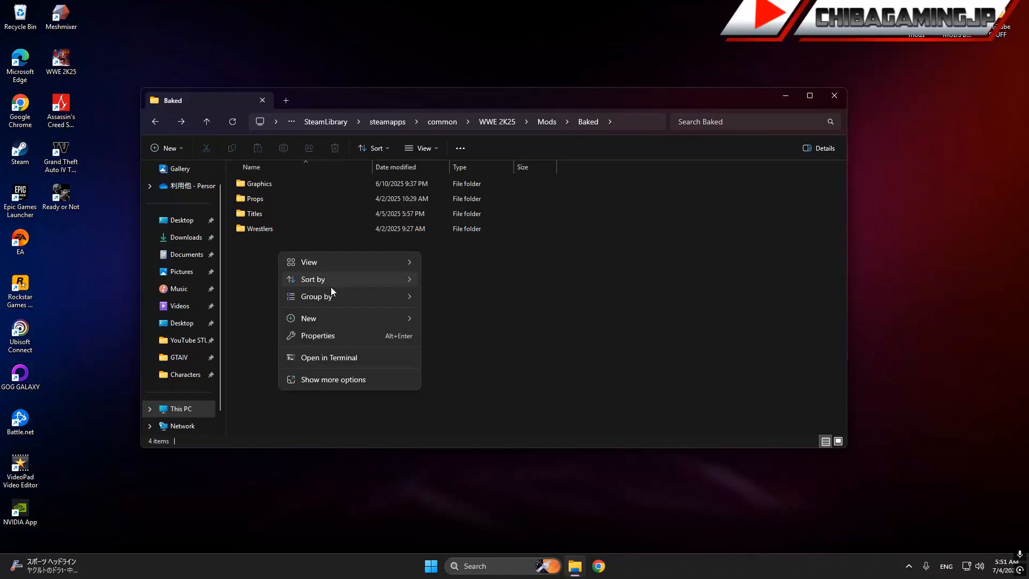
Create a new empty folder named Arena inside Mods\Baked and close File Explorer
left_click(309, 317)
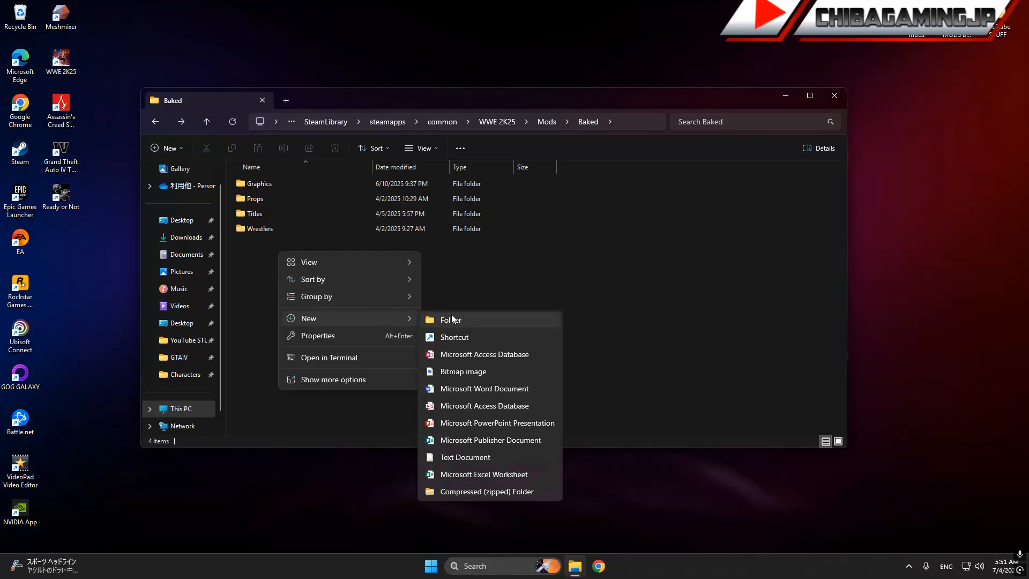
left_click(450, 319)
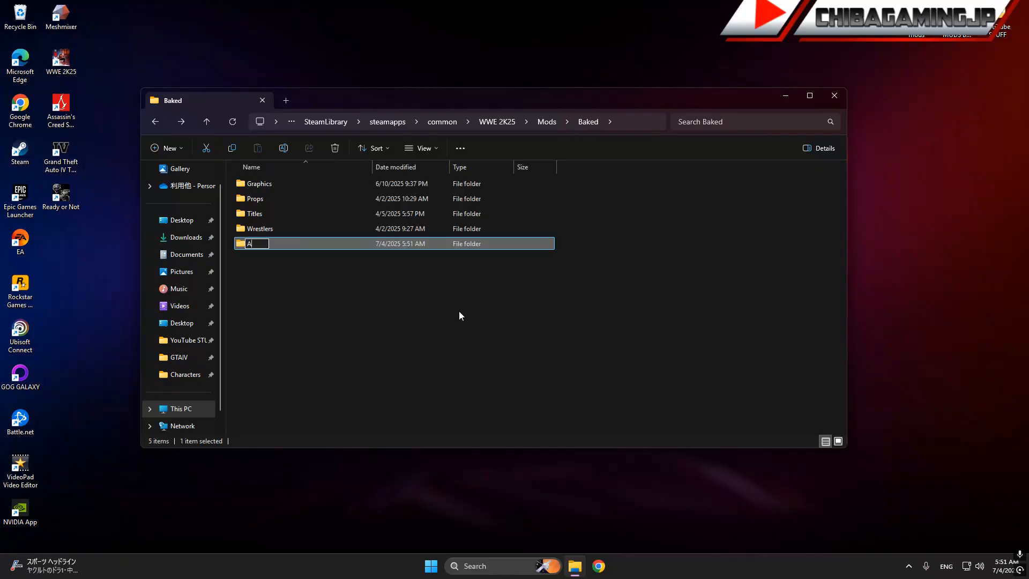
type("rena")
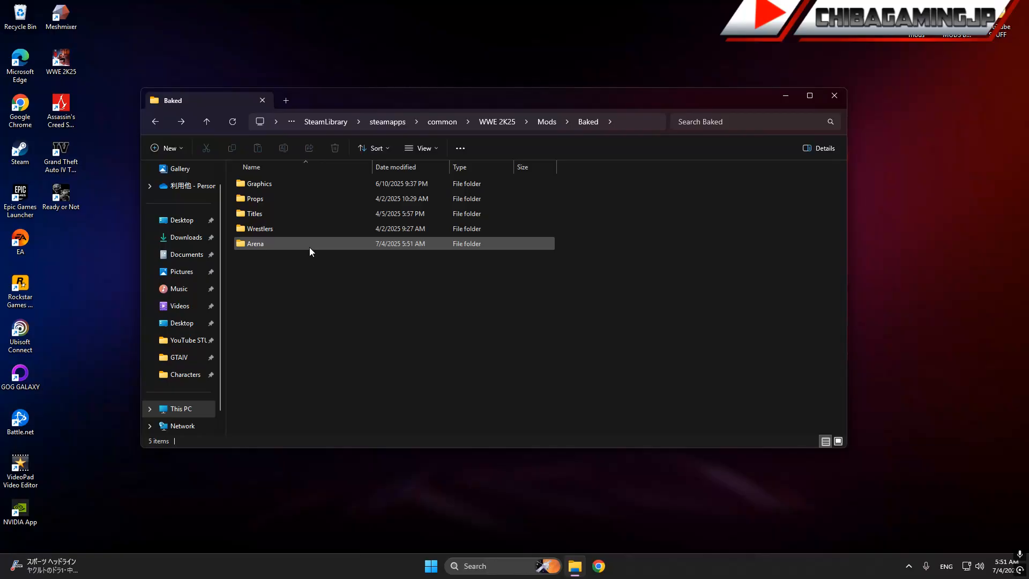
double_click(254, 244)
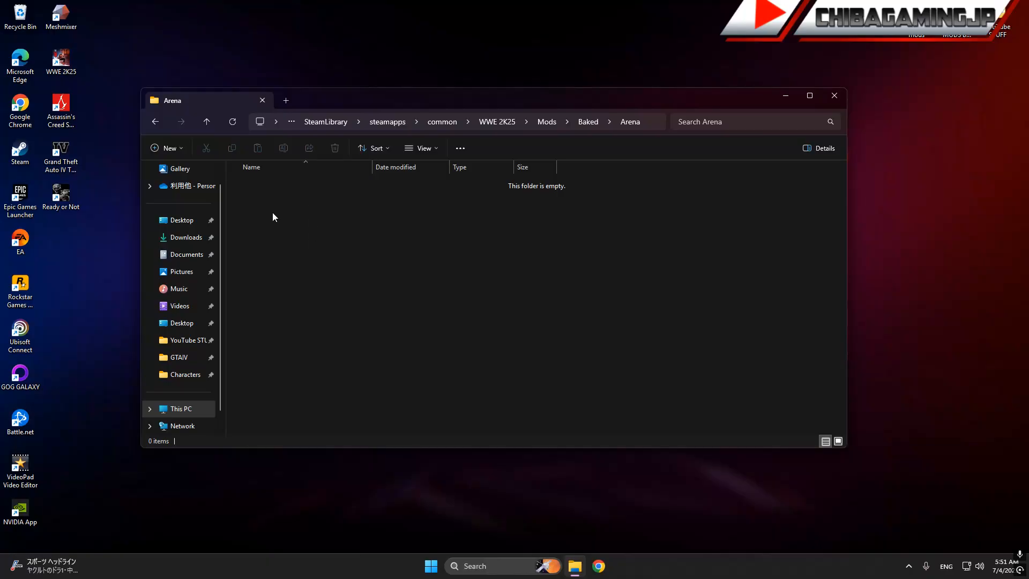
mouse_move(271, 197)
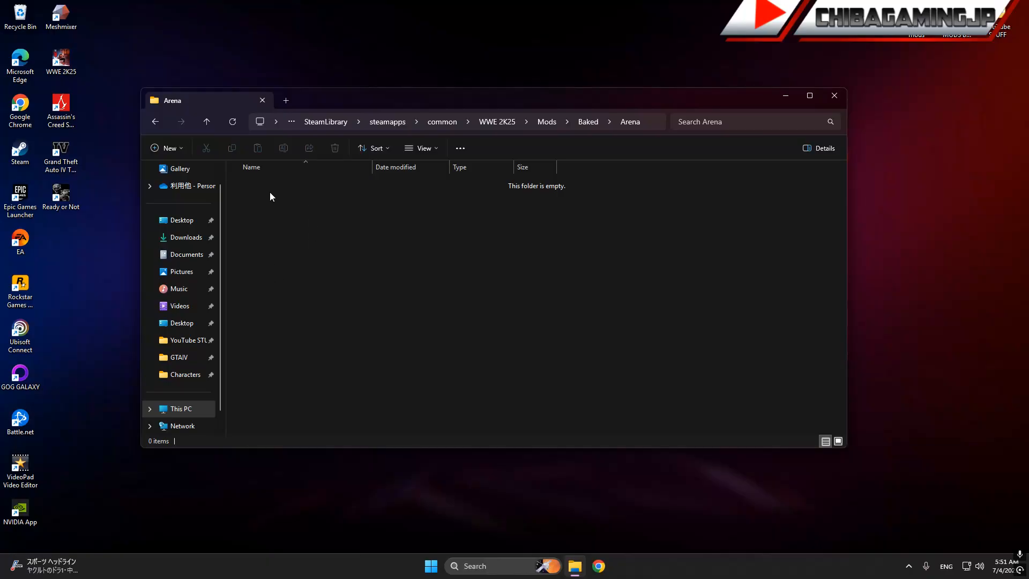
mouse_move(333, 194)
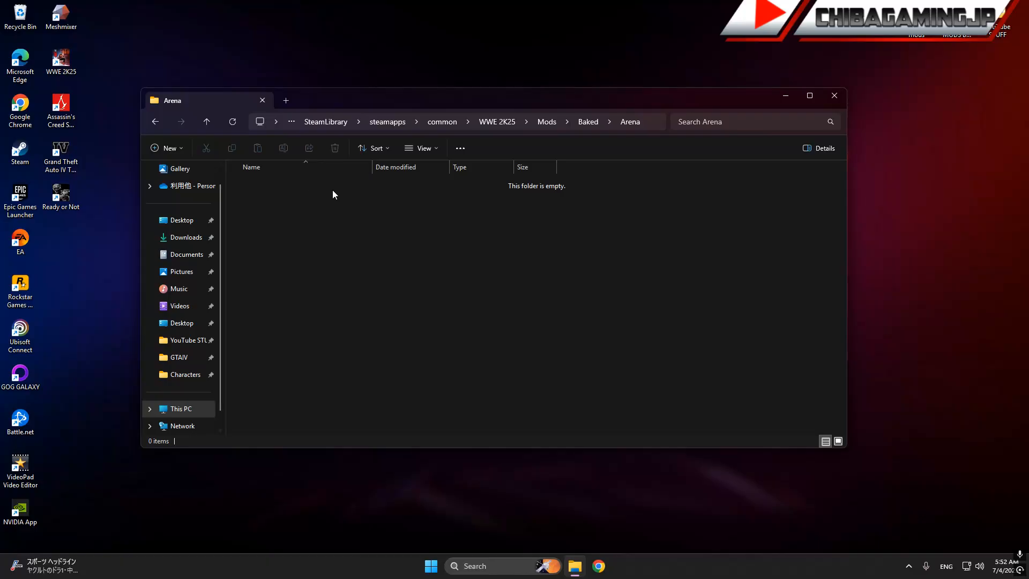
mouse_move(518, 209)
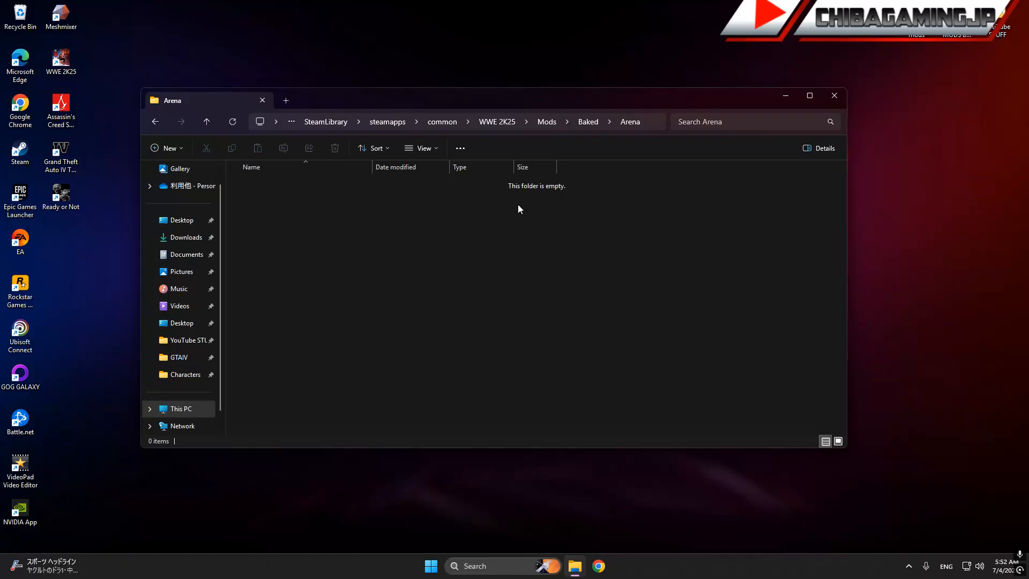
mouse_move(267, 245)
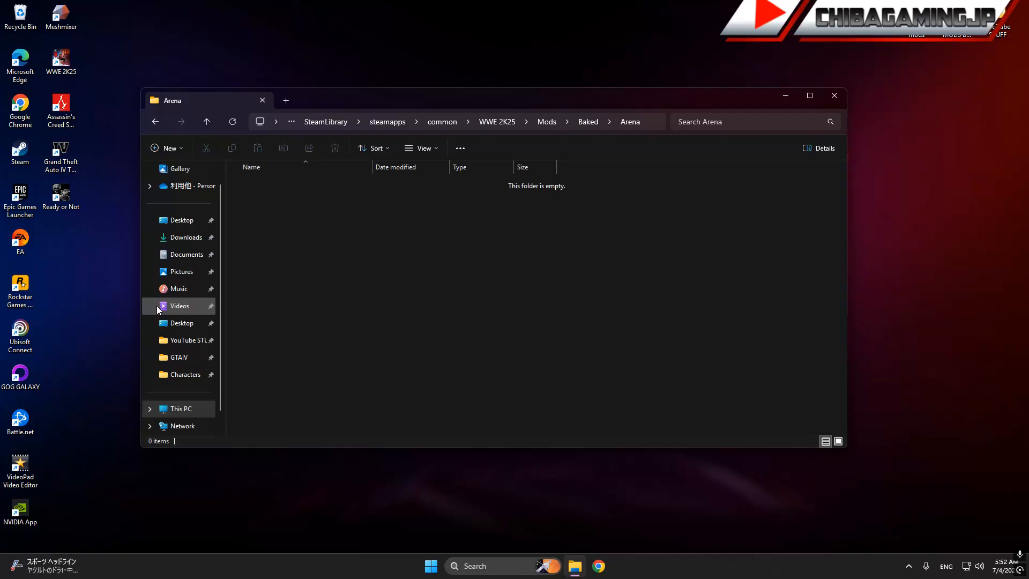
mouse_move(834, 96)
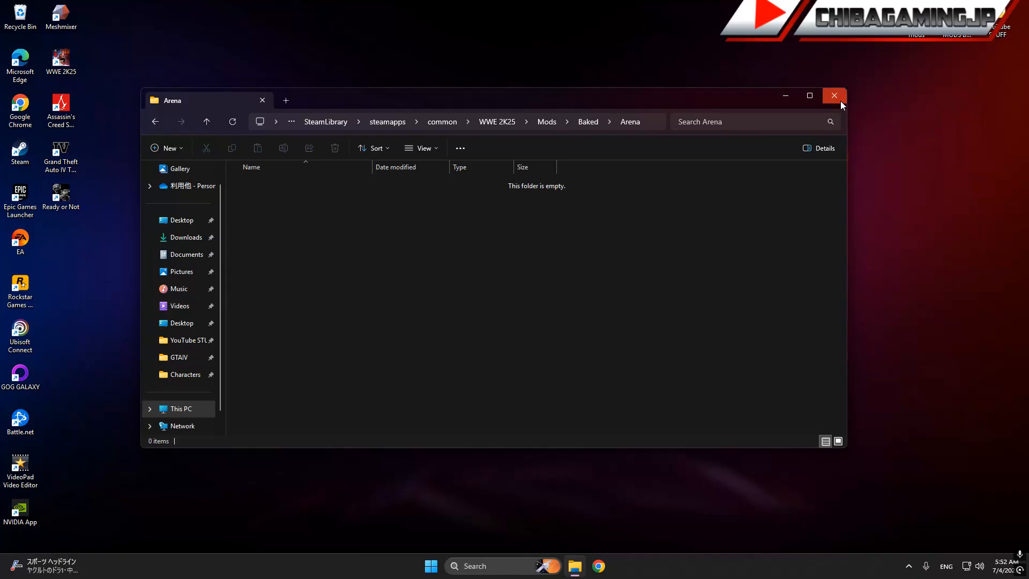
left_click(833, 96)
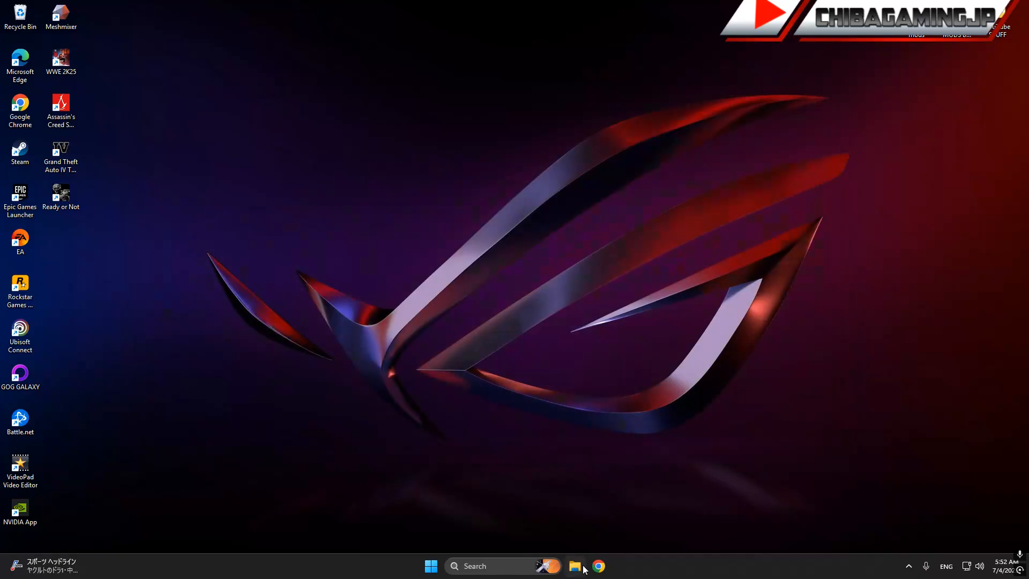
left_click(574, 566)
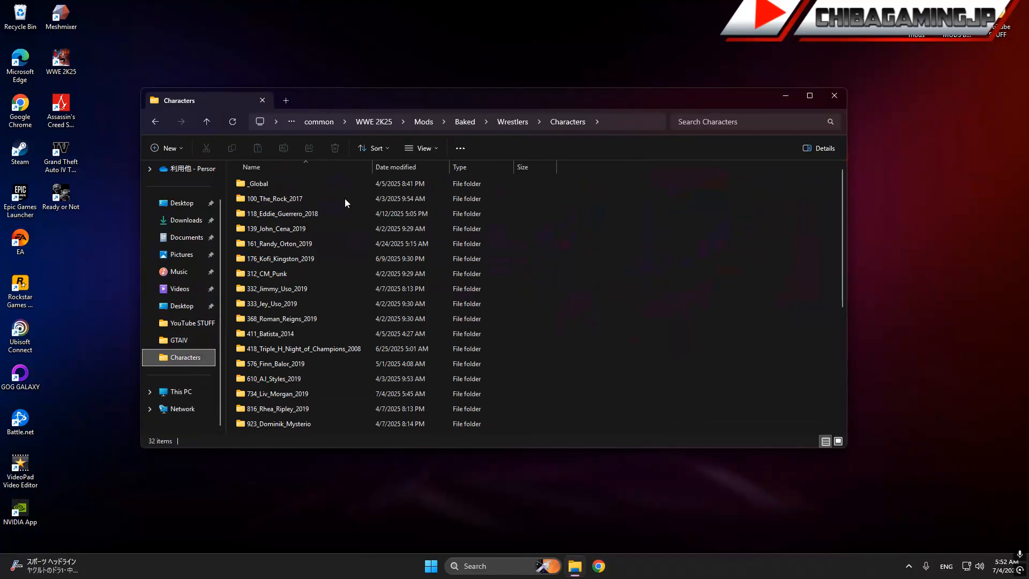
mouse_move(373, 121)
type("v")
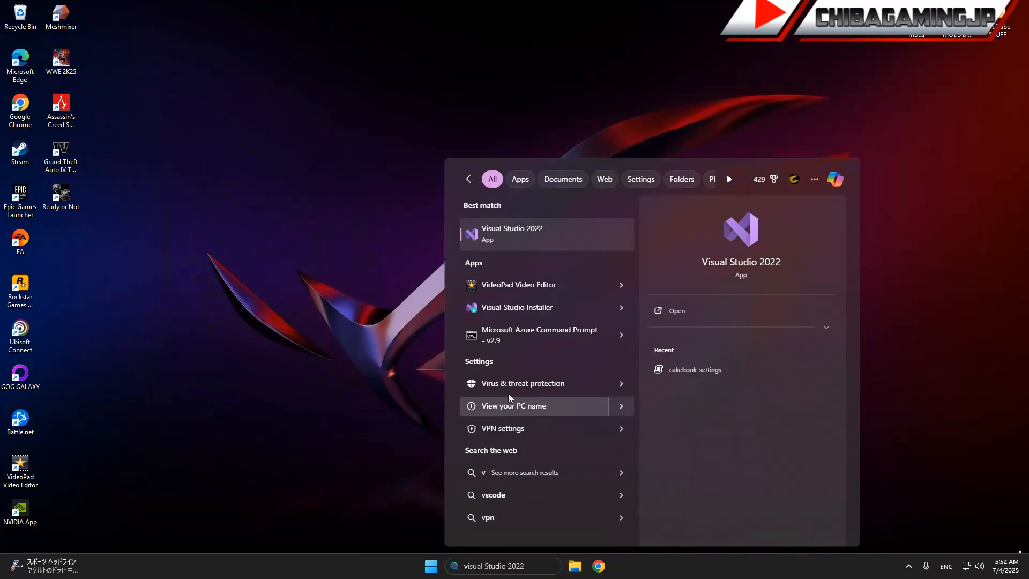
mouse_move(528, 235)
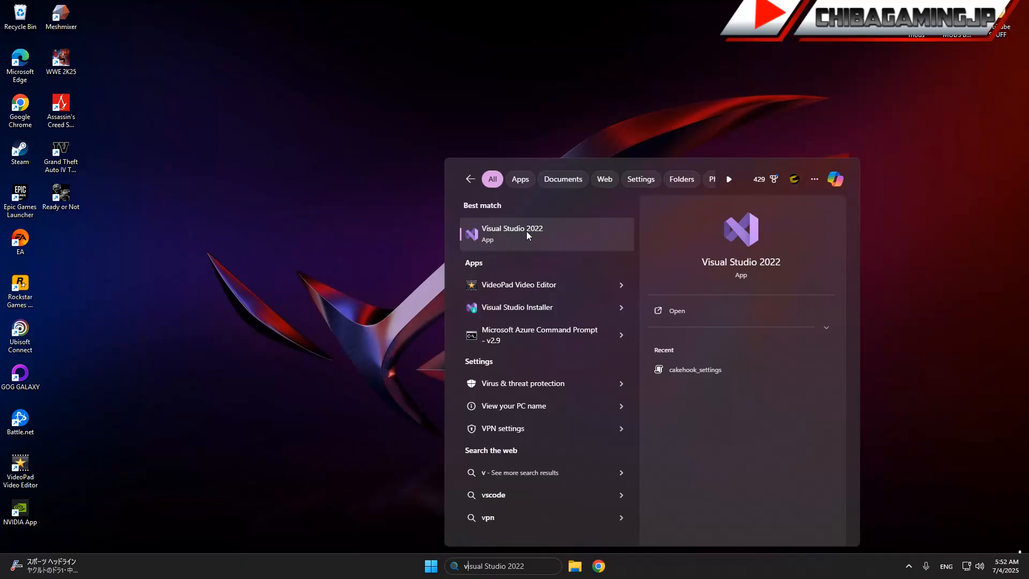
mouse_move(504, 238)
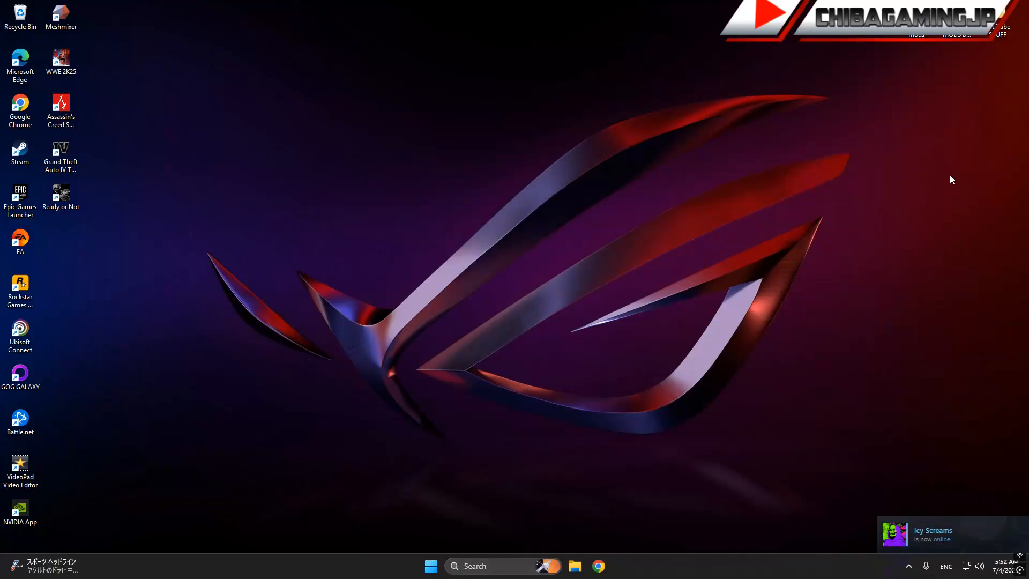
mouse_move(904, 256)
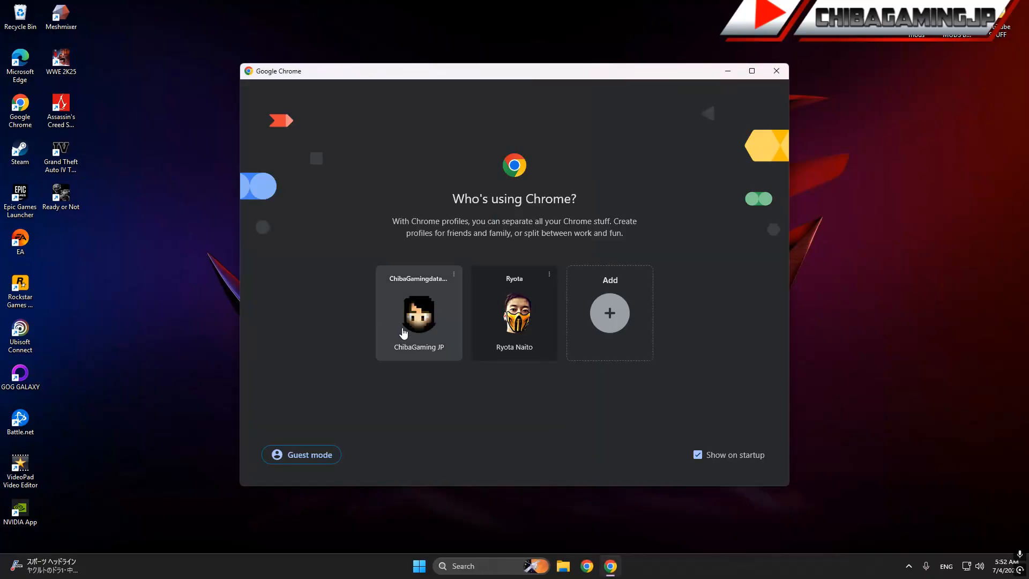
Go to prowrestlingmods.io in Chrome and scroll through the featured WWE 2K25 mods
left_click(418, 313)
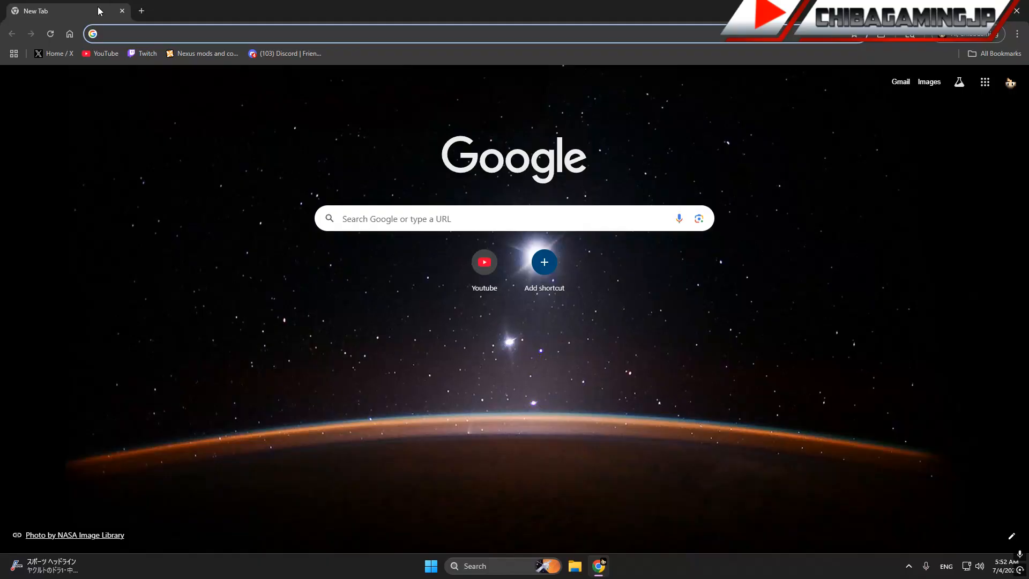
mouse_move(173, 33)
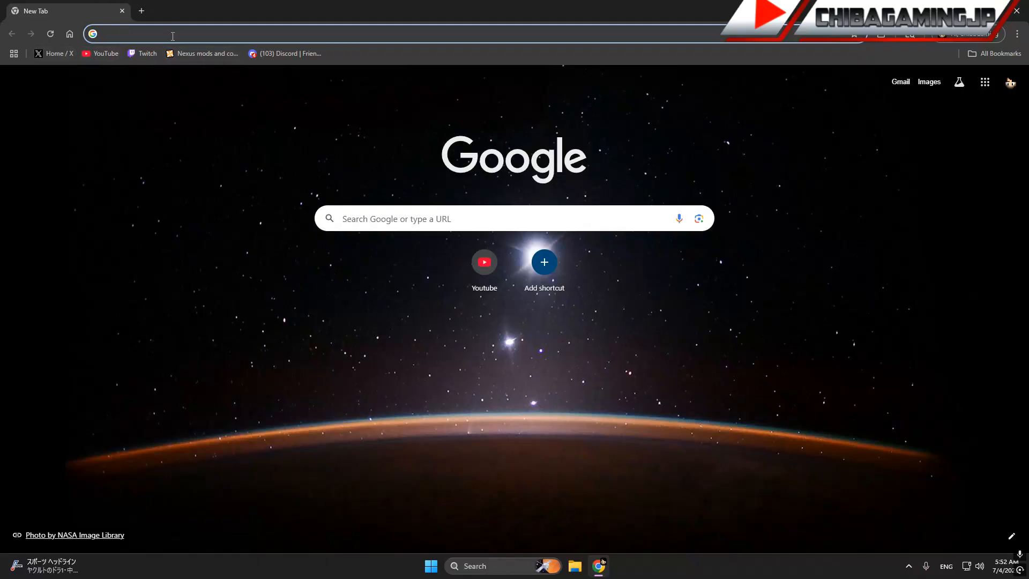
type("prowrestlingmods.io")
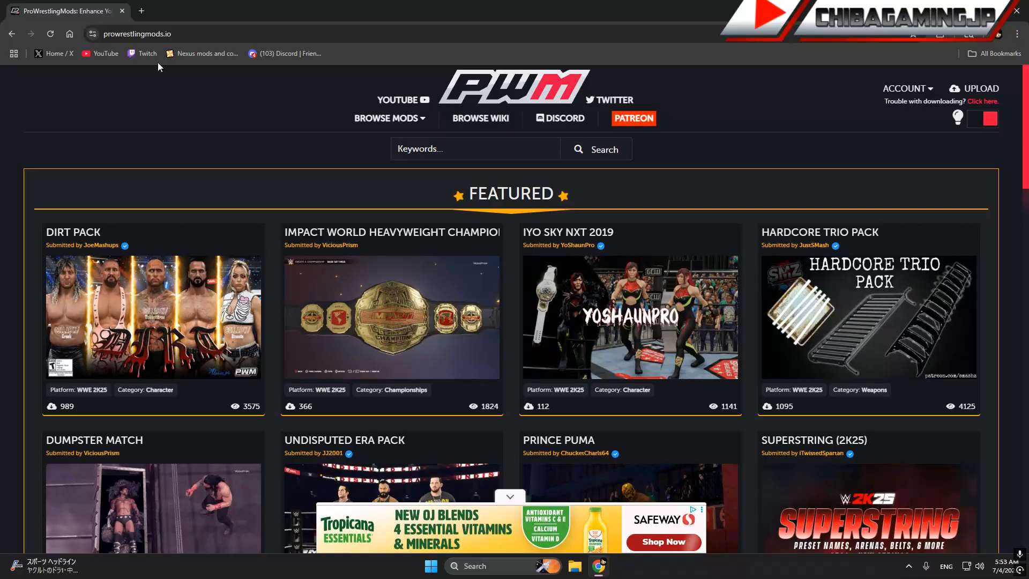
scroll("down", 3)
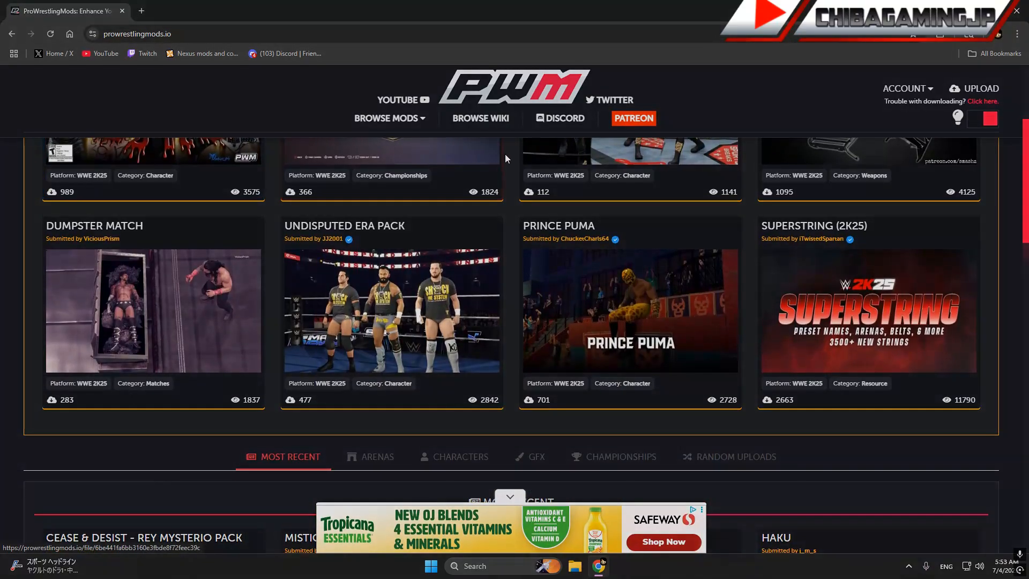